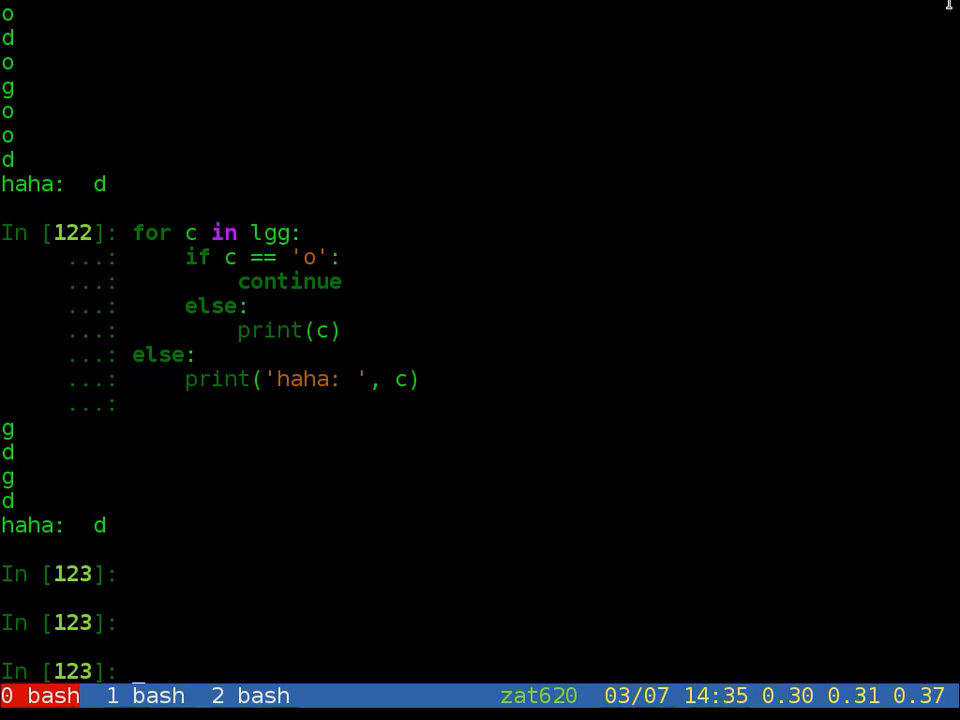
Step: Run a for loop over range(8) that prints i, producing 0 through 7
text(for i in range(8):)
text(print(i))
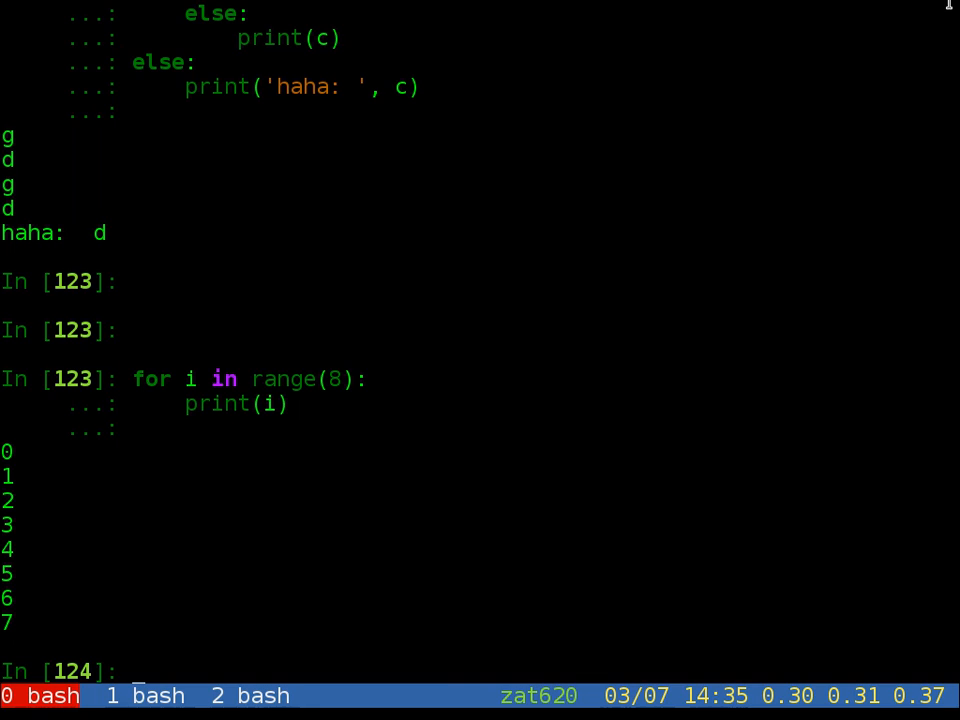
scroll(down, 3)
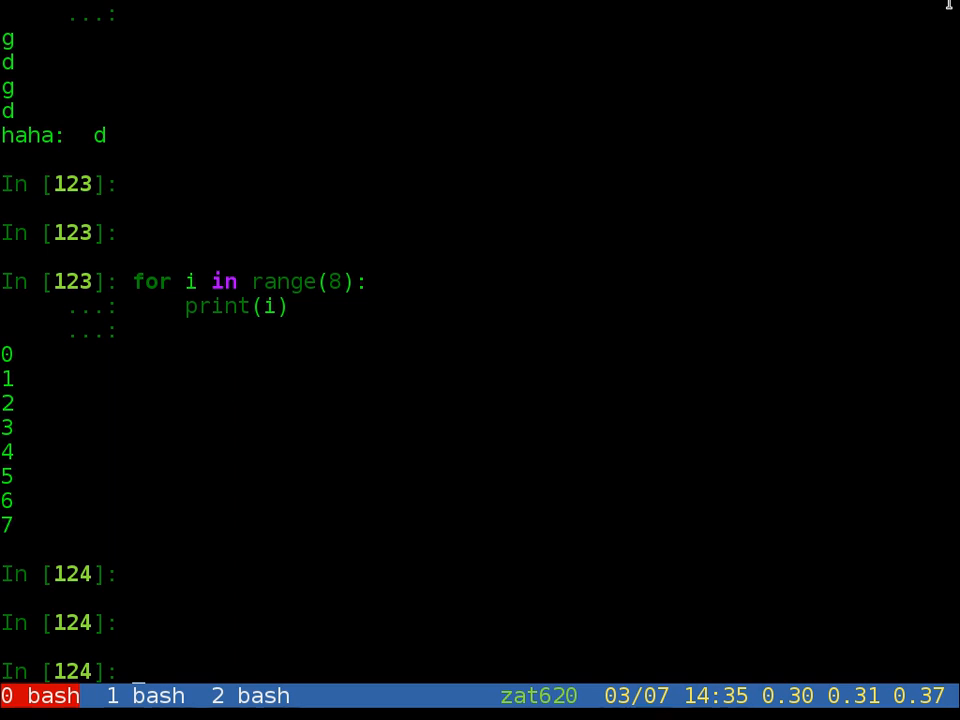
Step: Recall and run lgg = list(gg), then print lgg and gg
text(gg)
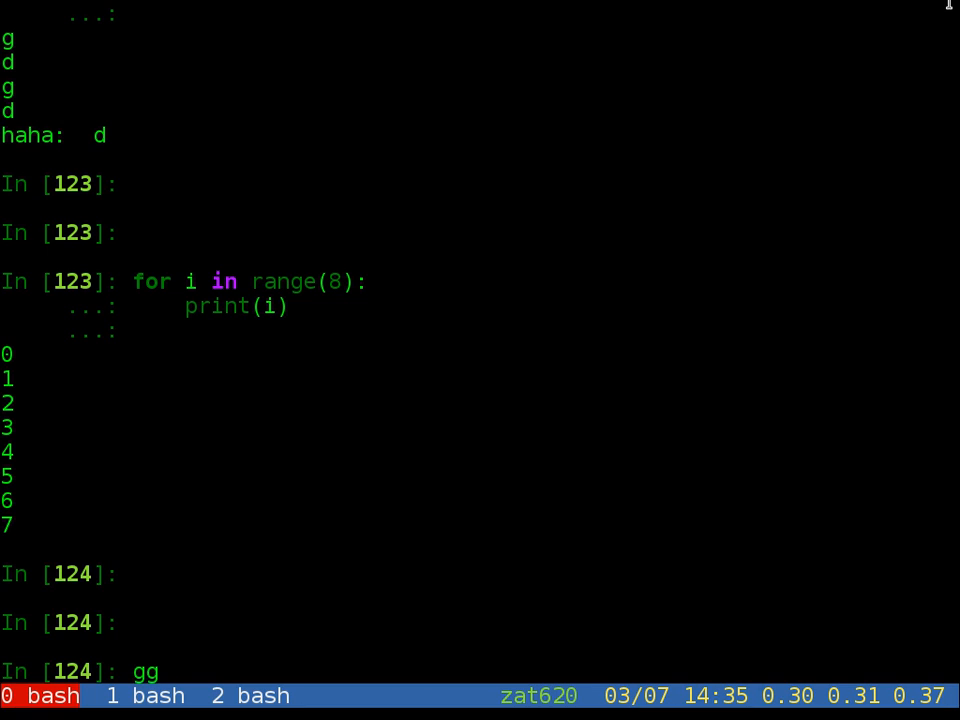
text(/)
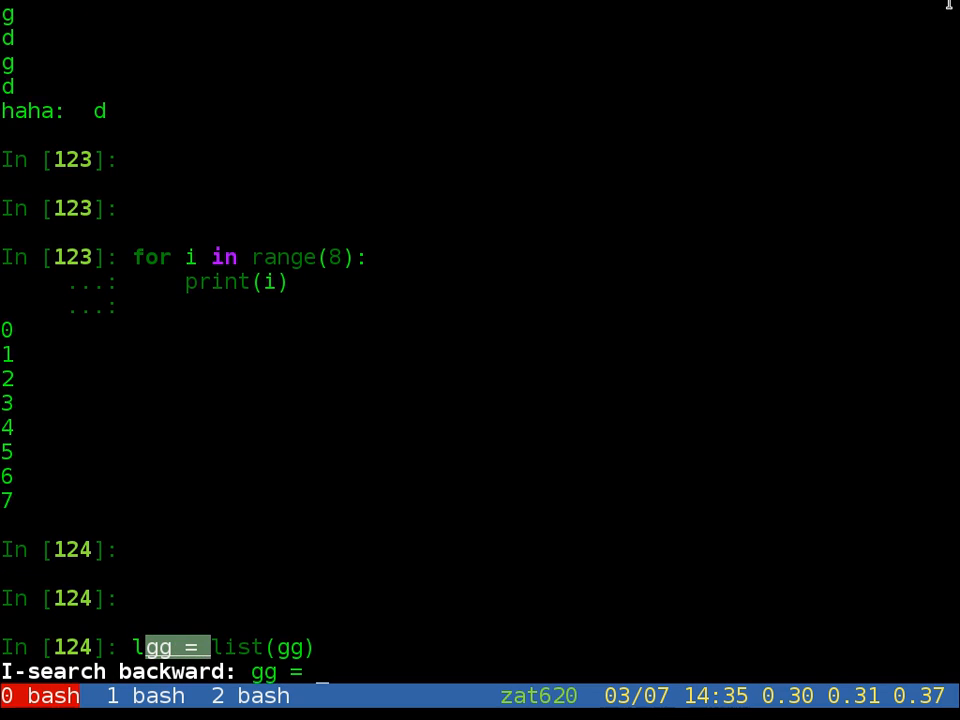
key(Return)
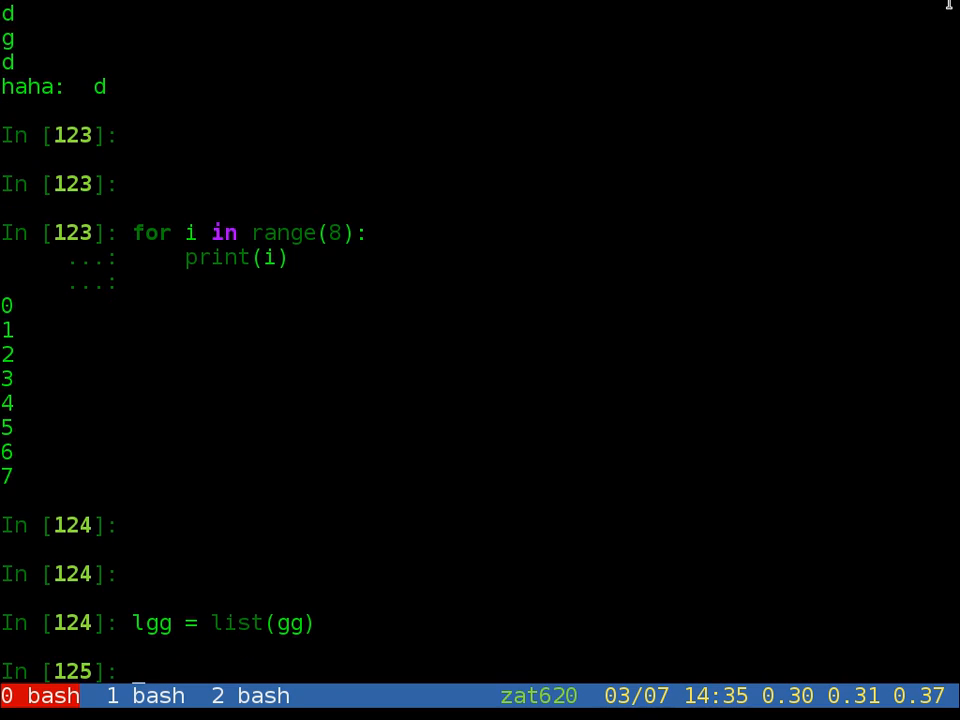
text(lgg)
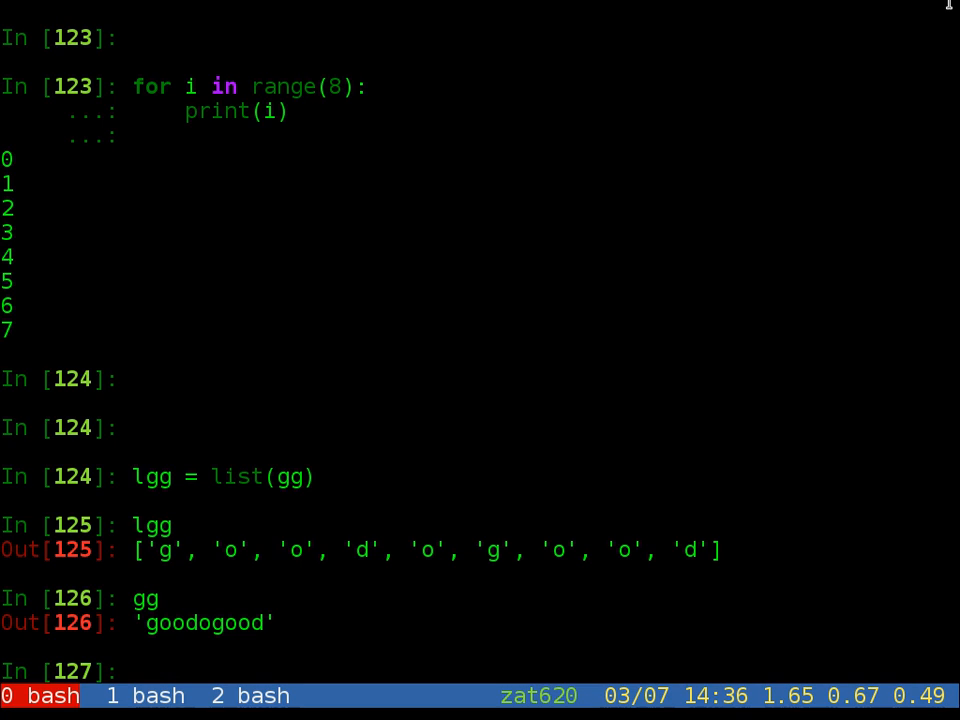
text(lgg = list(gg)
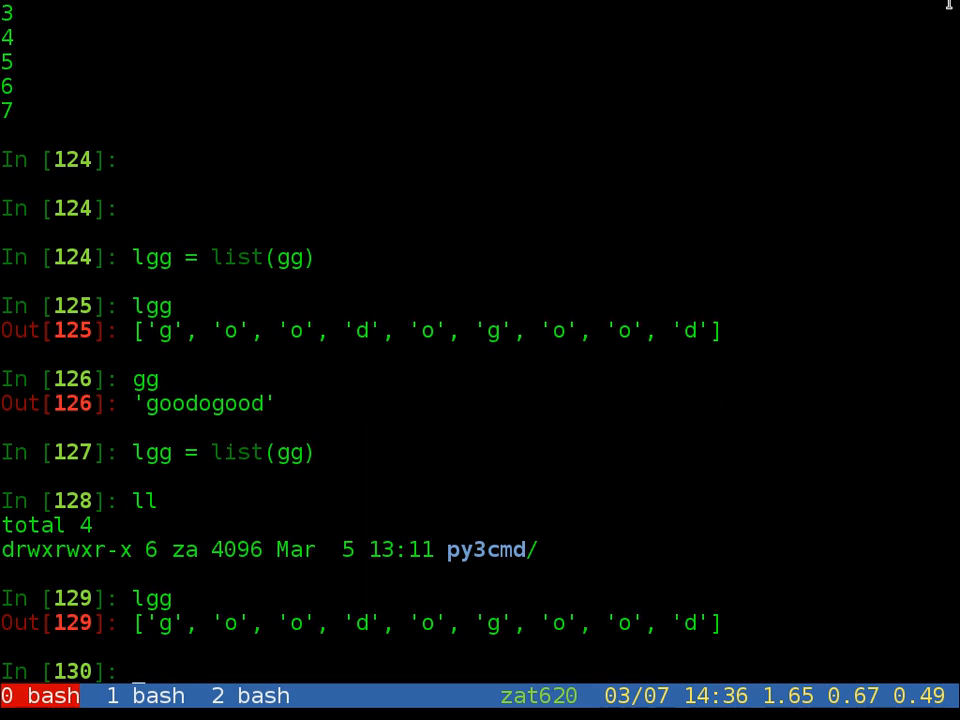
Step: Inspect lgg with lgg?, then view gg's attribute suggestions and cancel them
text(lgg?)
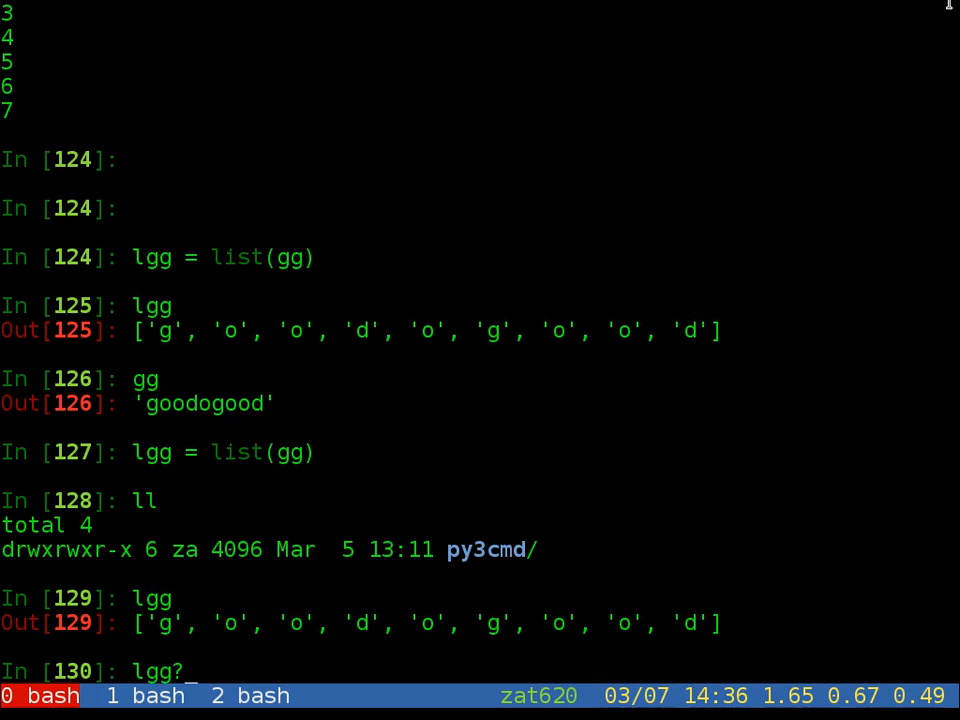
key(Return)
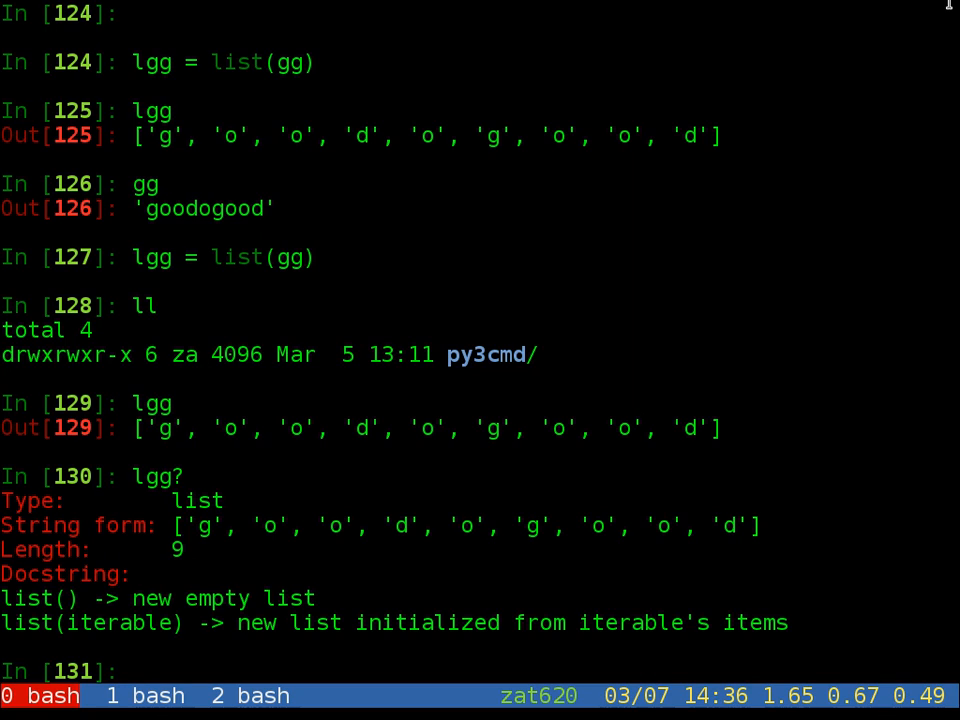
text(gg)
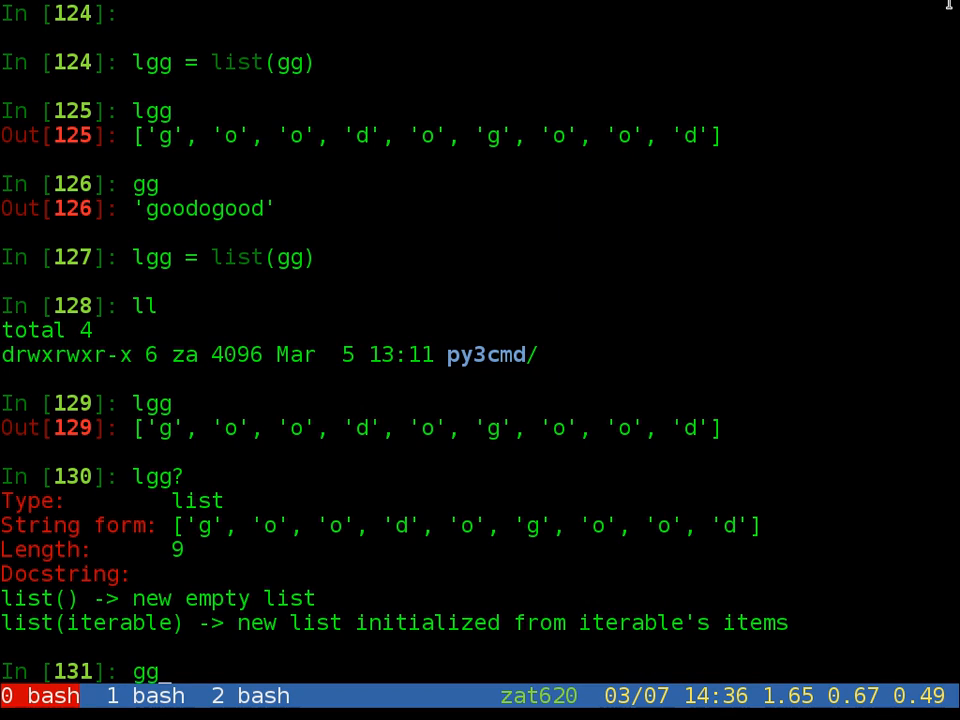
text(.)
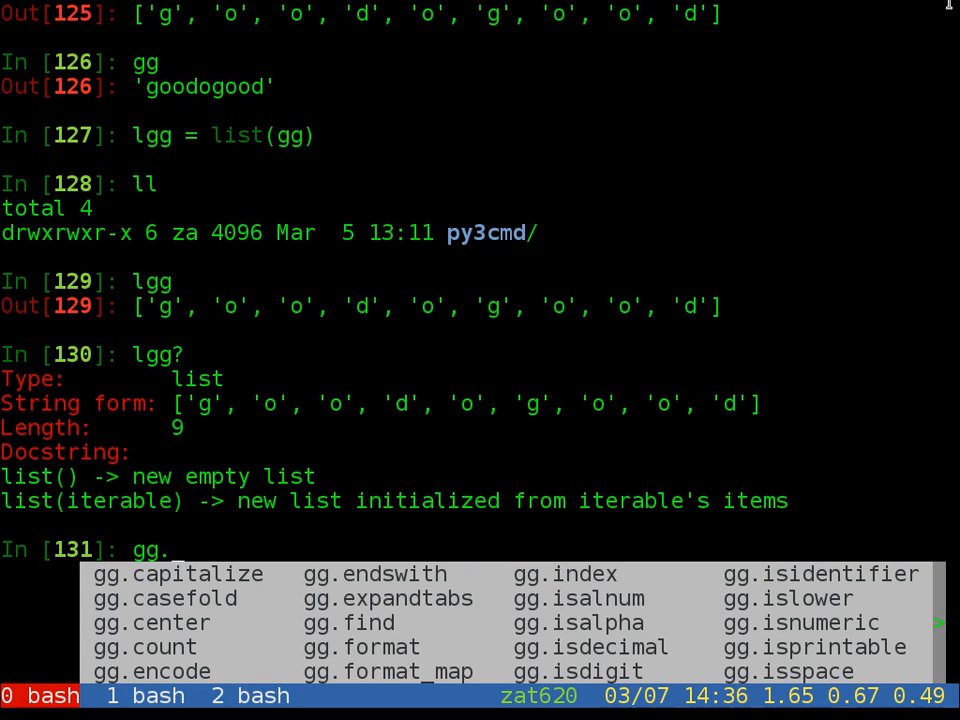
key(Escape)
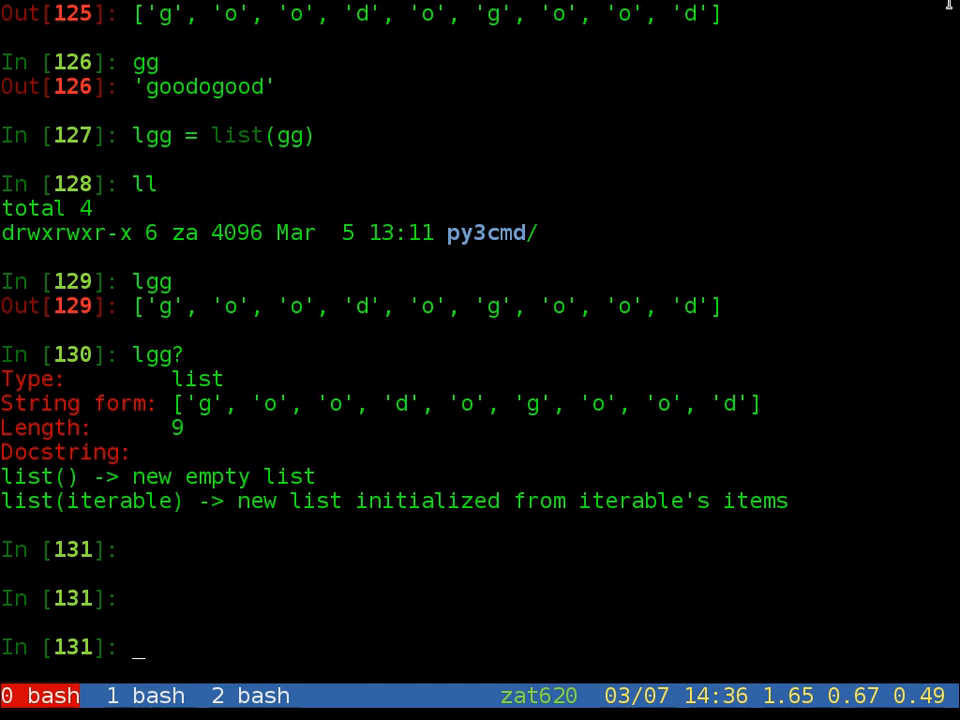
Step: Print each letter with 'for c in gg: print(c)', then rerun it over lgg
text(for)
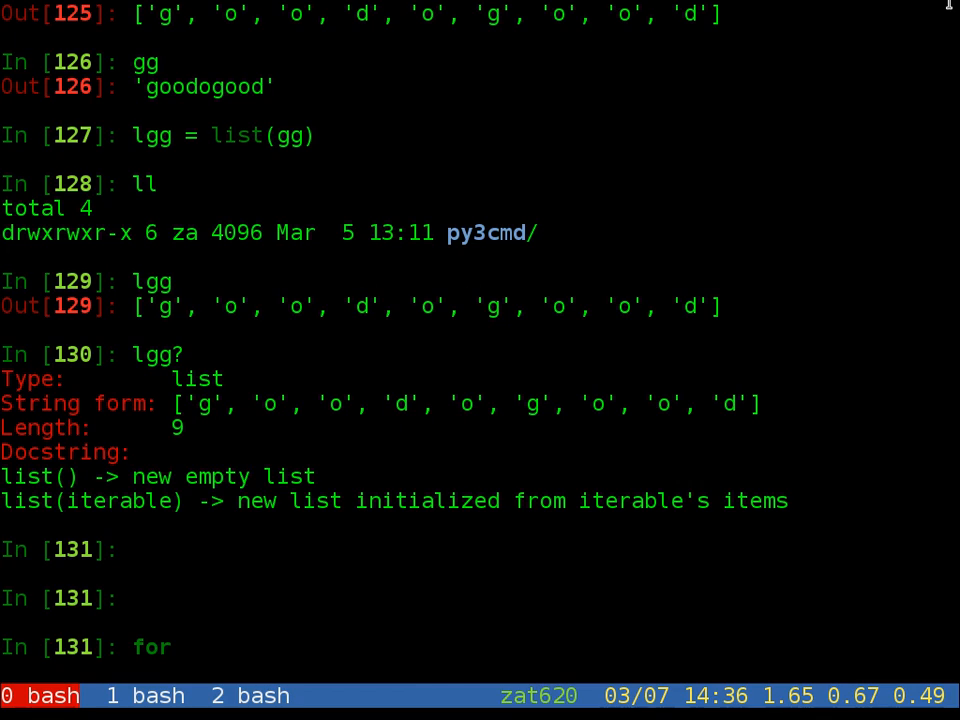
text(c in)
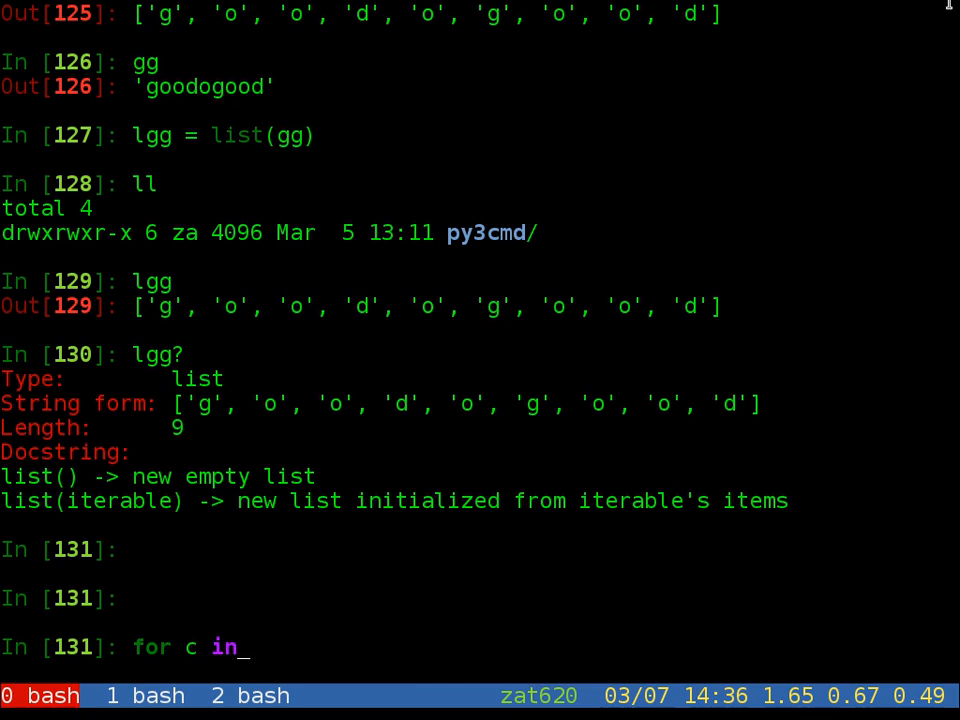
text(gg:)
text(for c in l)
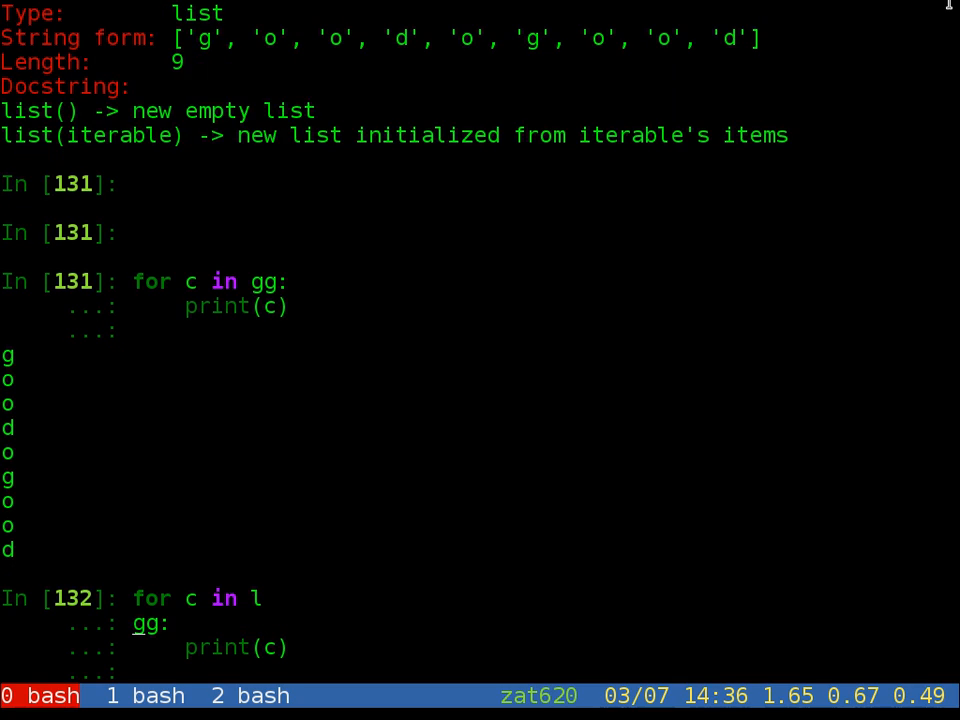
text(gg:)
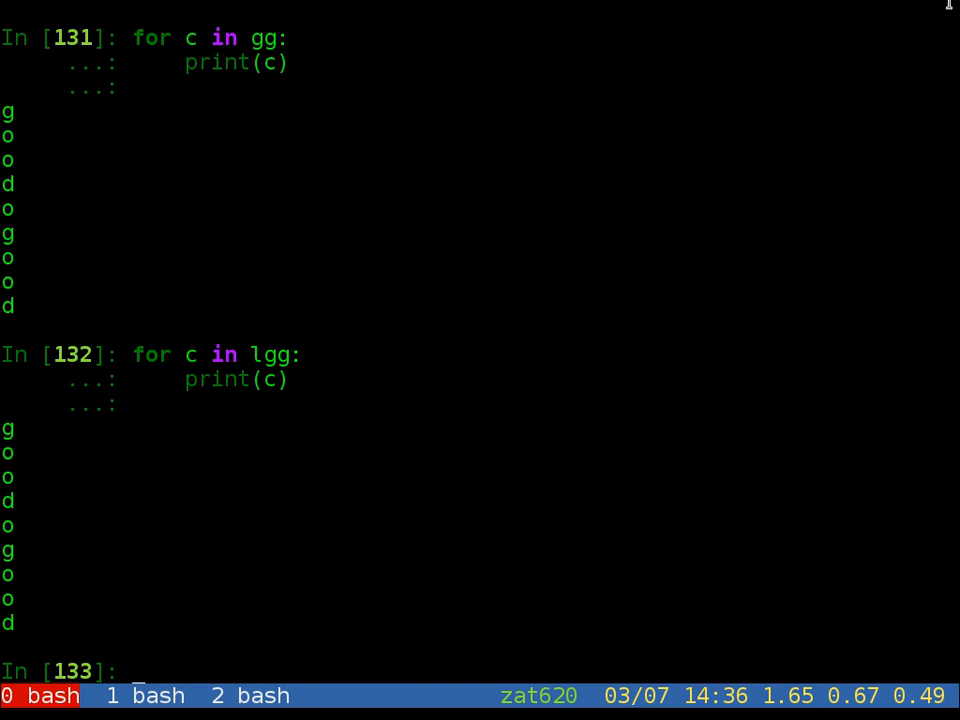
scroll(down, 3)
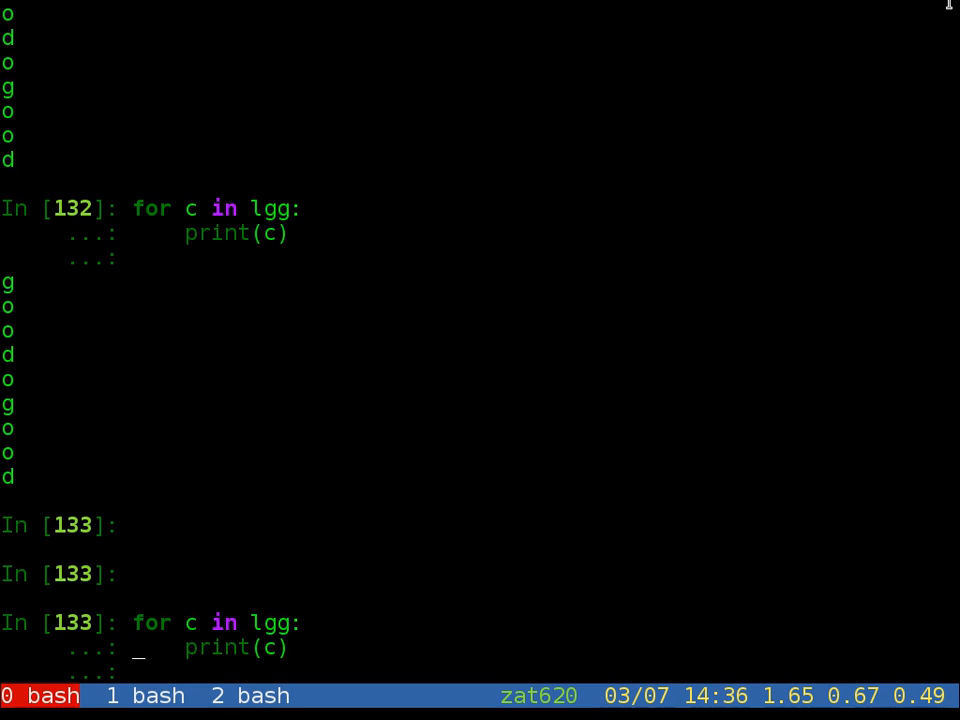
Step: Add "if c == 'd': break" to the lgg loop so it prints only g, o, o
text(b)
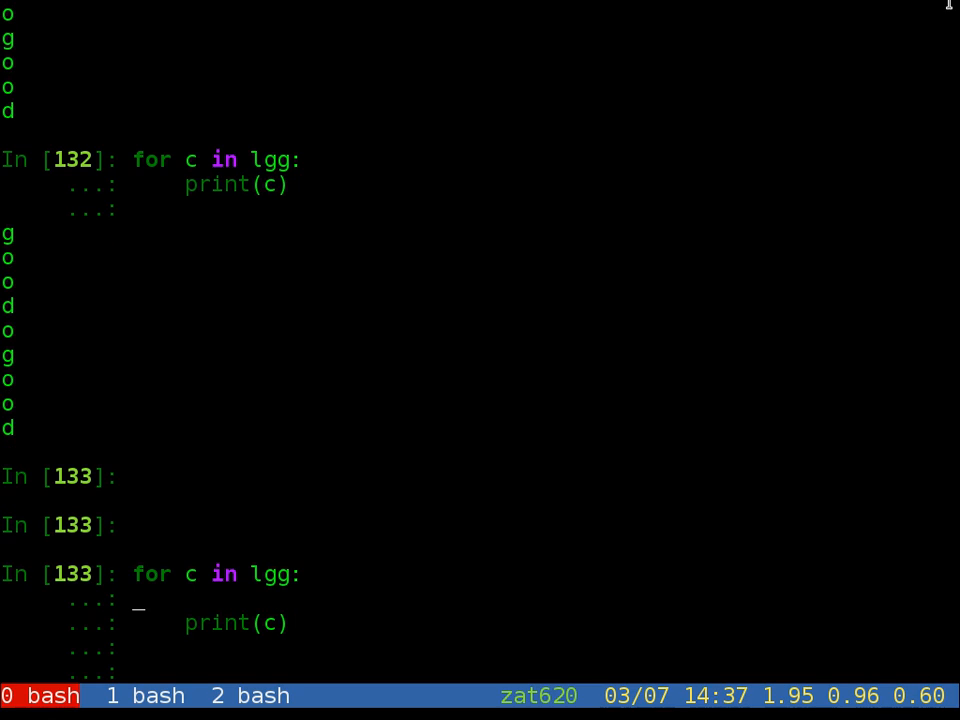
text(break)
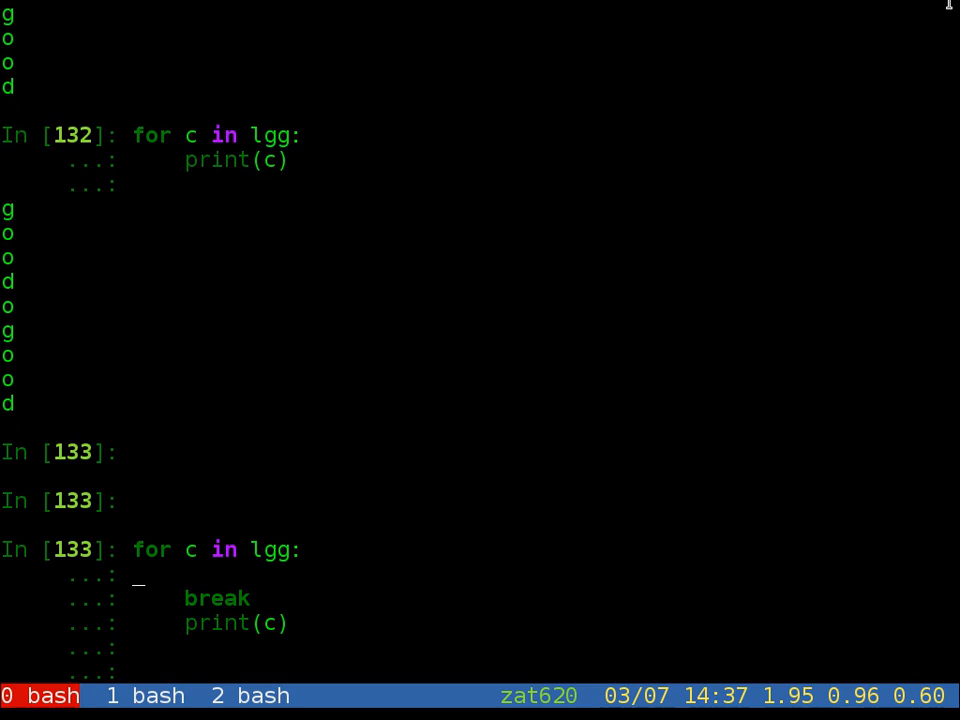
text(if c)
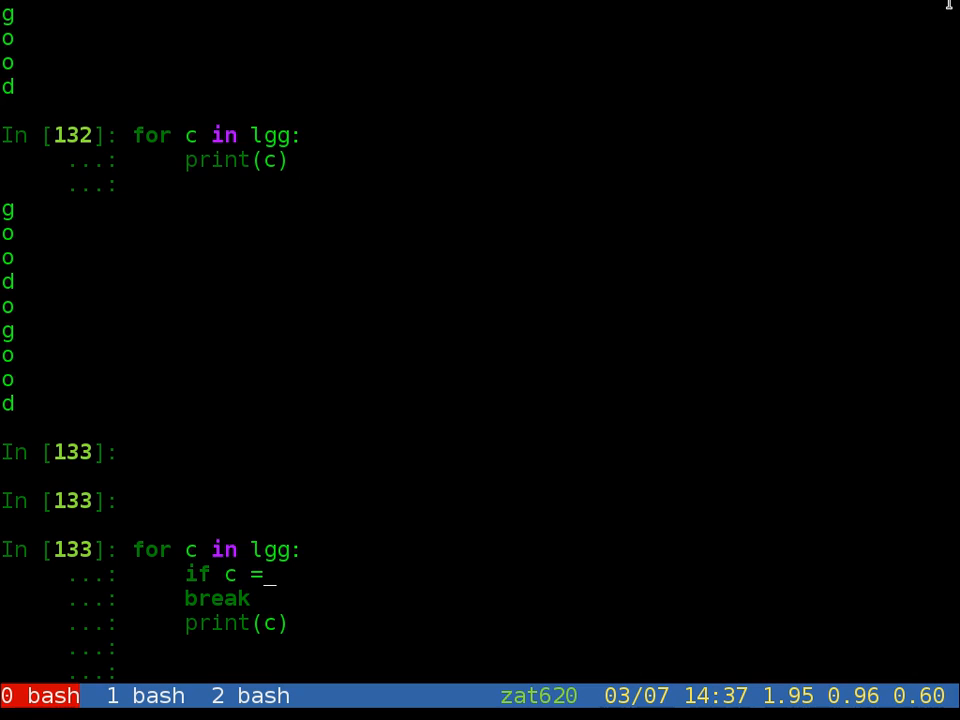
text(=)
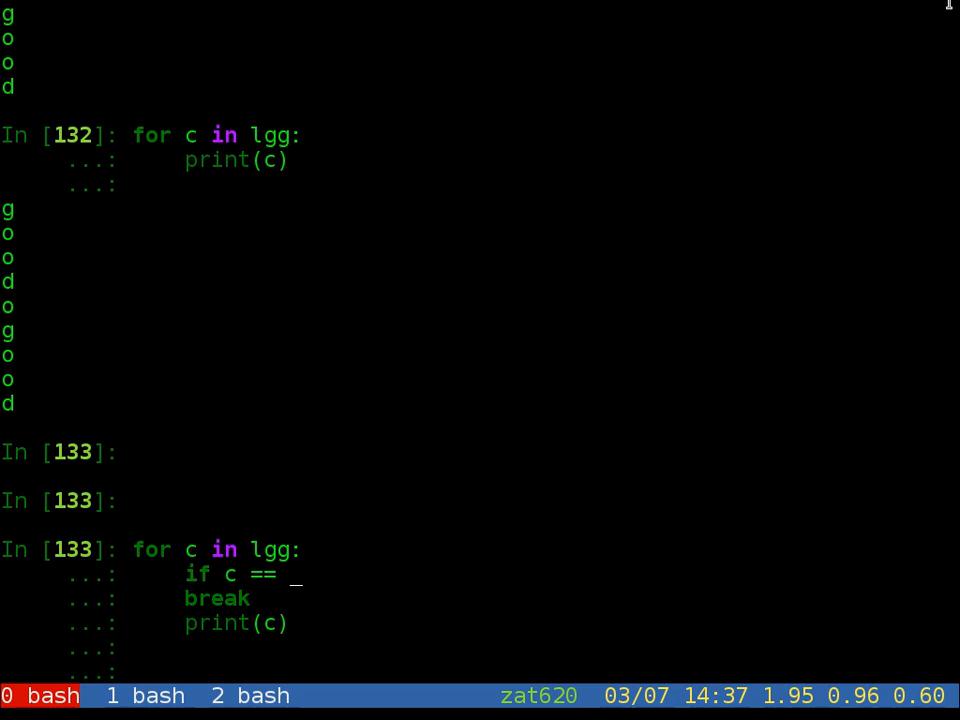
text('d':)
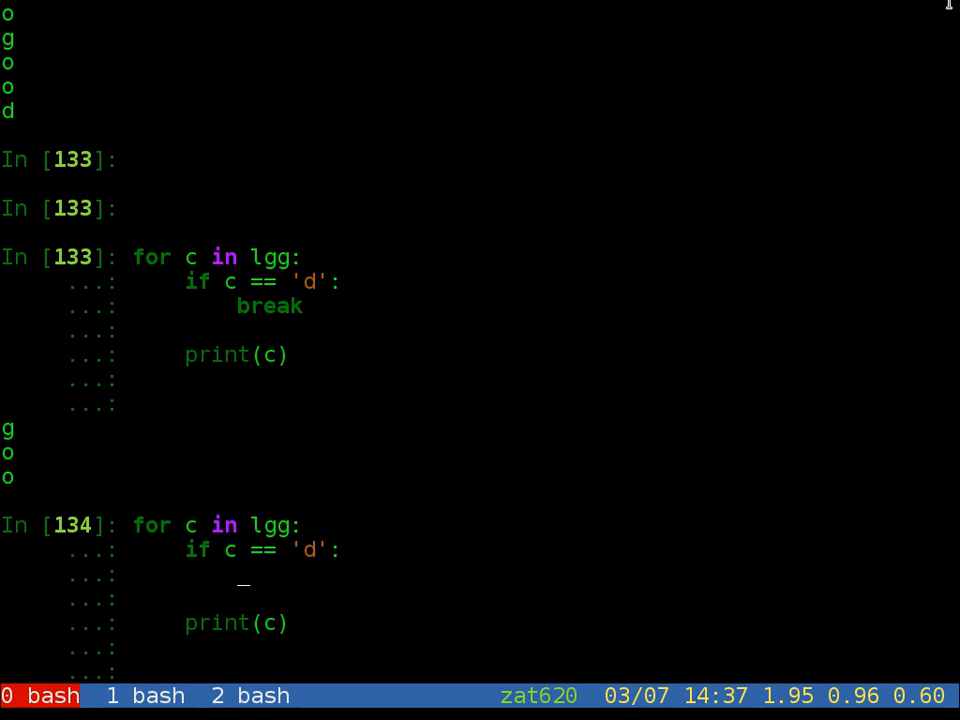
Step: Replace break with continue so the loop skips each 'd'
text(conti)
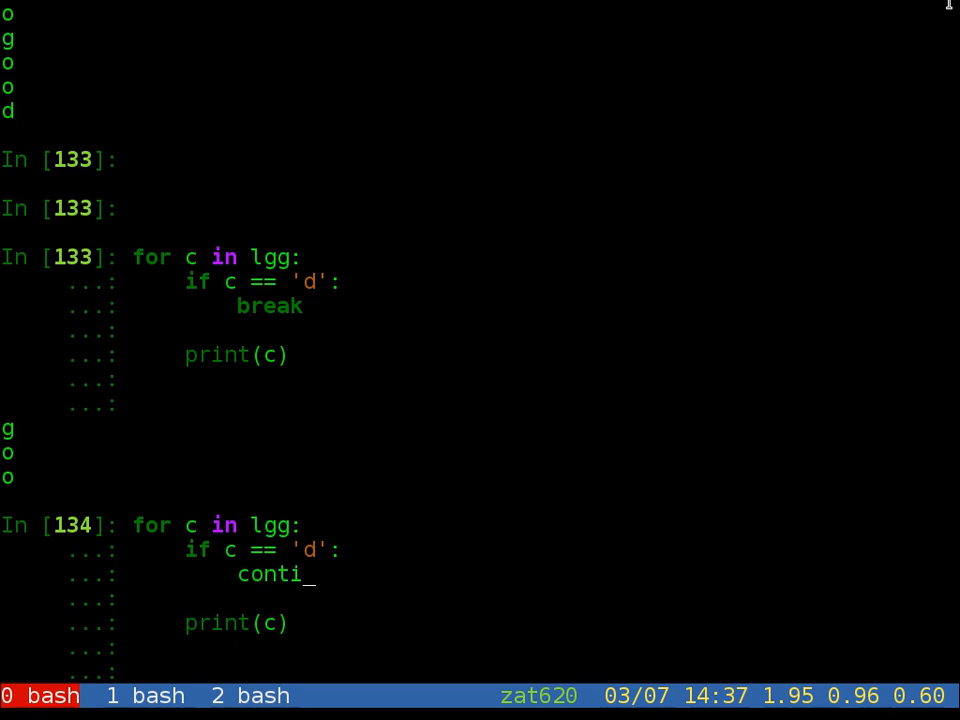
text(nue)
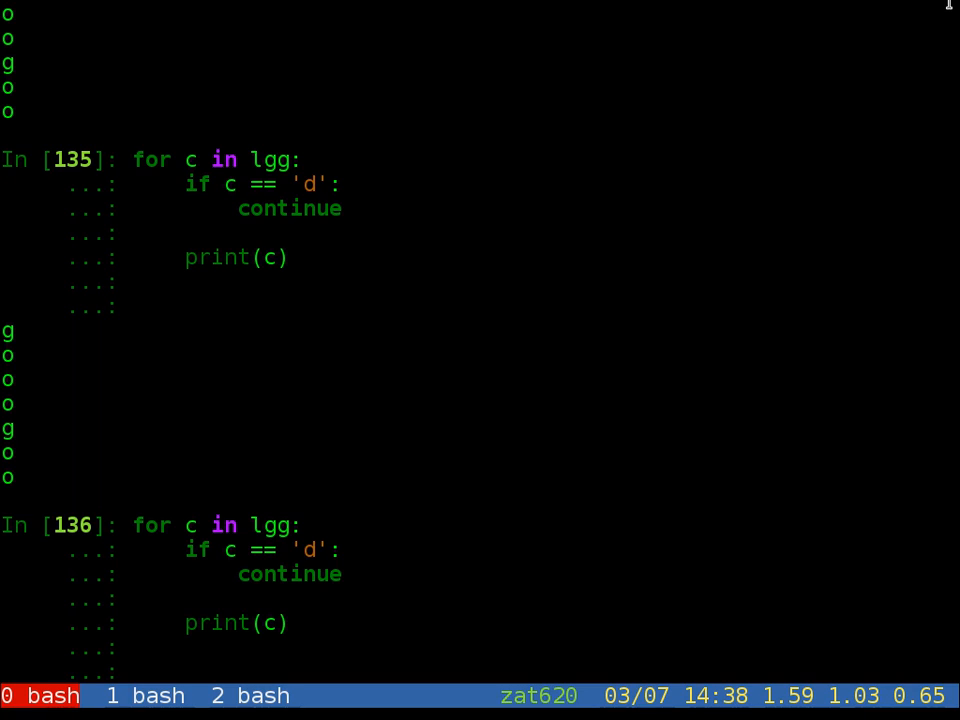
Step: Add an else block with print('haha : ', c) and run the loop
text(e)
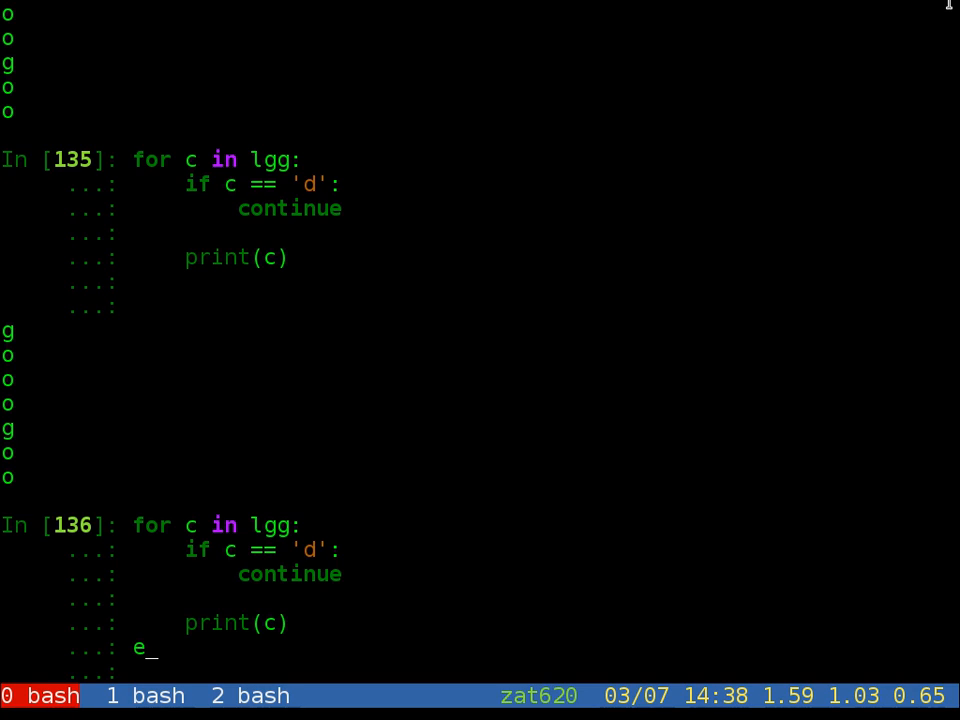
text(lse:)
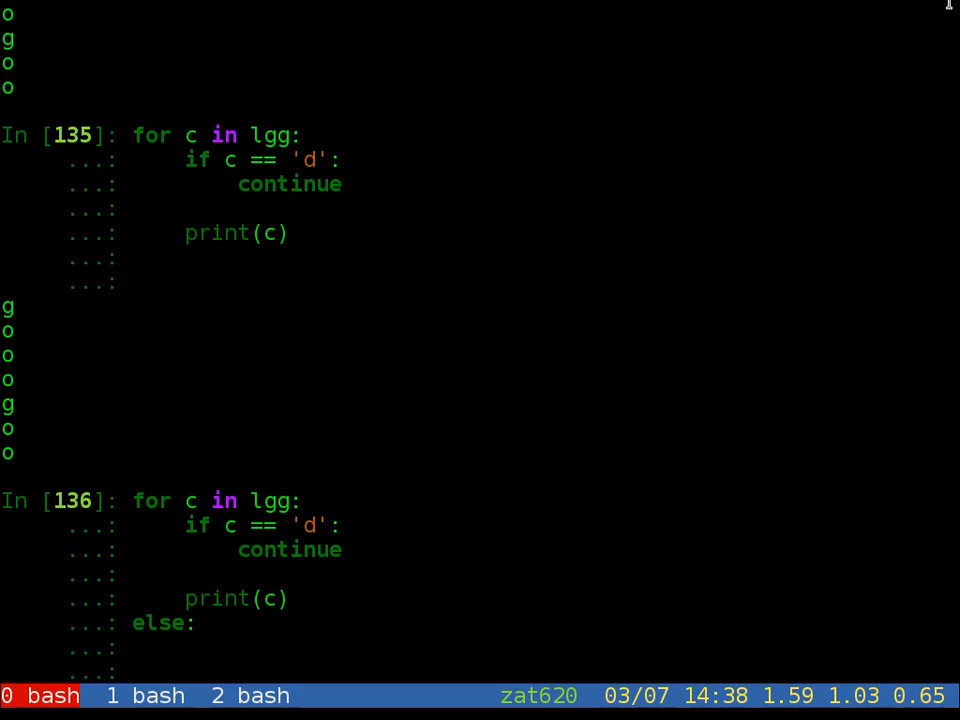
text(print()
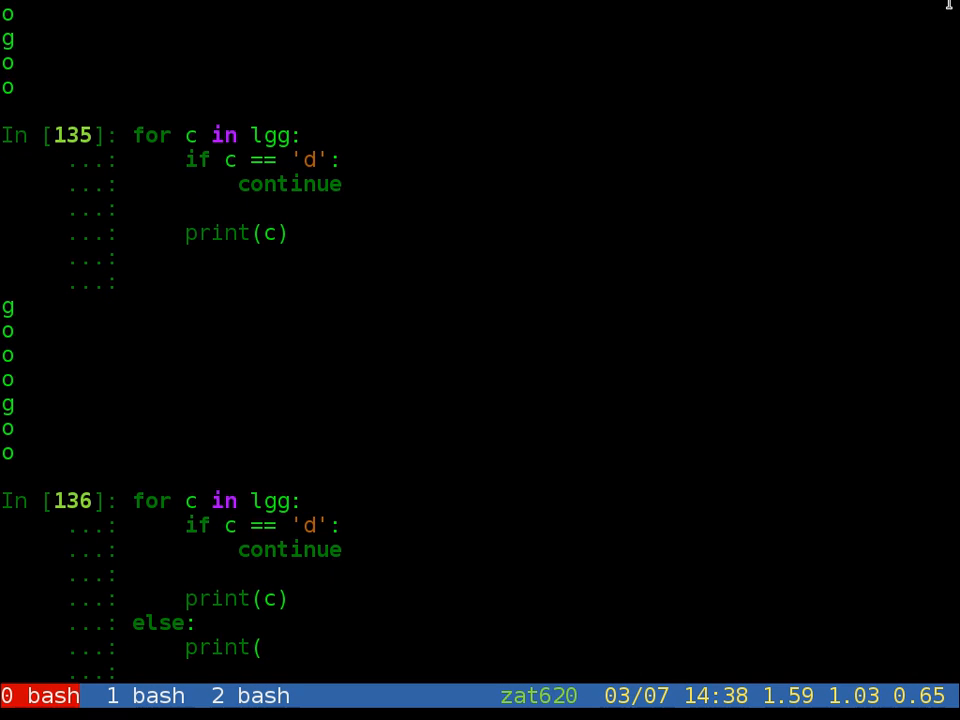
text(haha)
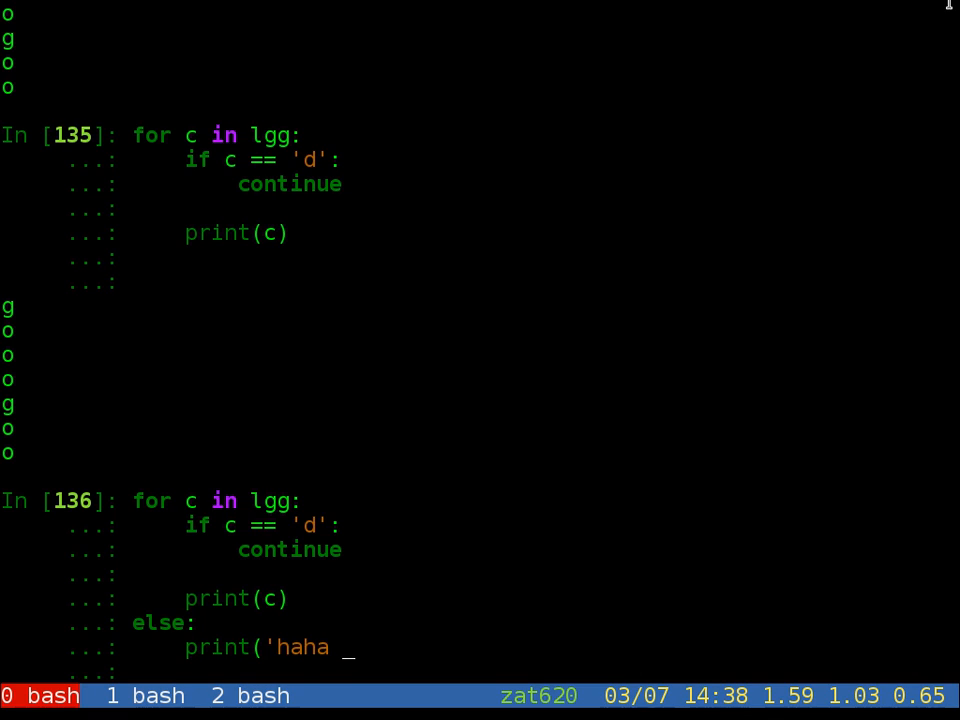
text(:)
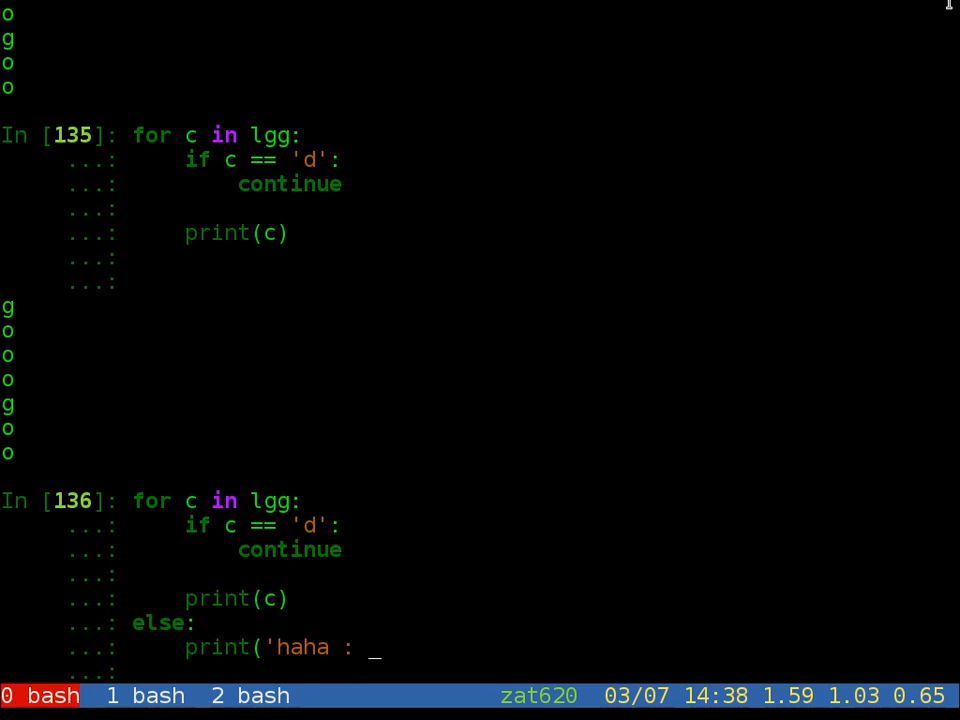
text(, c))
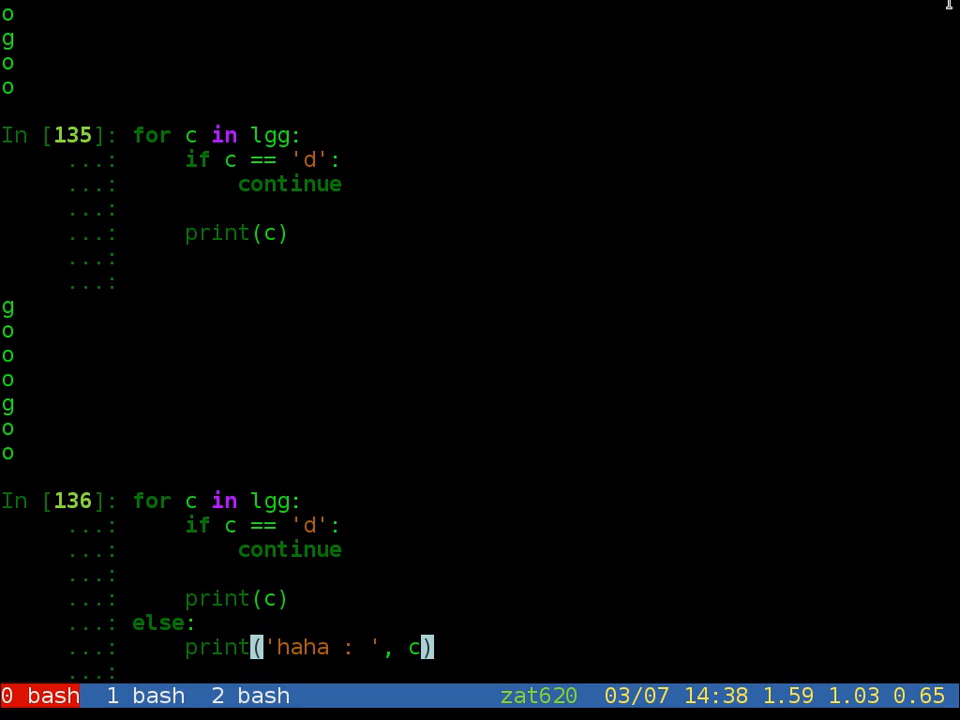
key(Return)
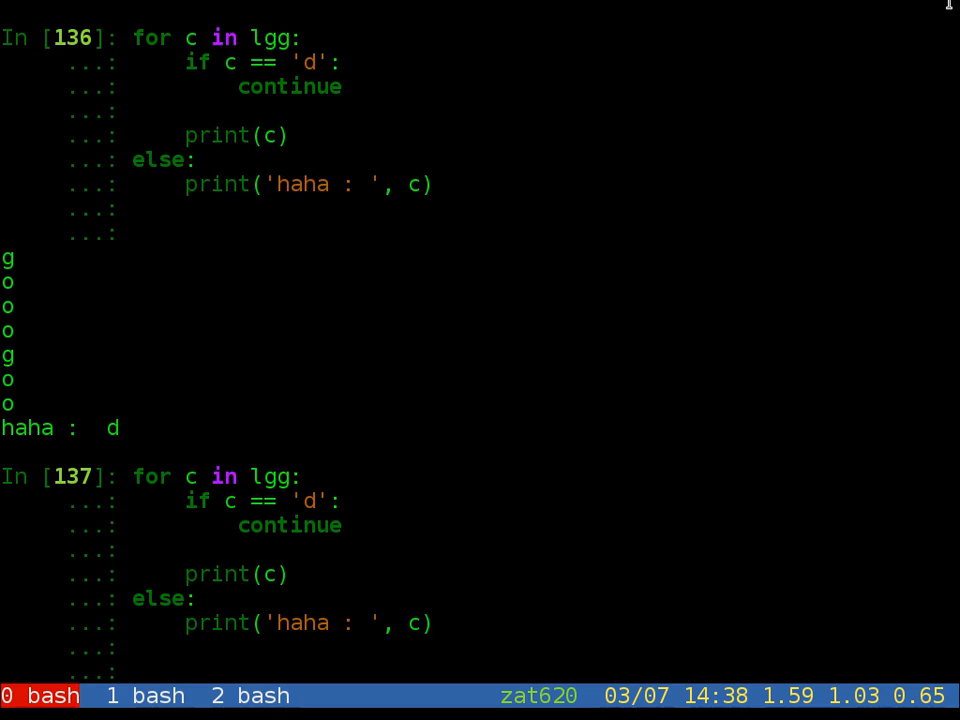
Step: Run the break version, which prints no else line, then restore continue and begin a while version
text(break)
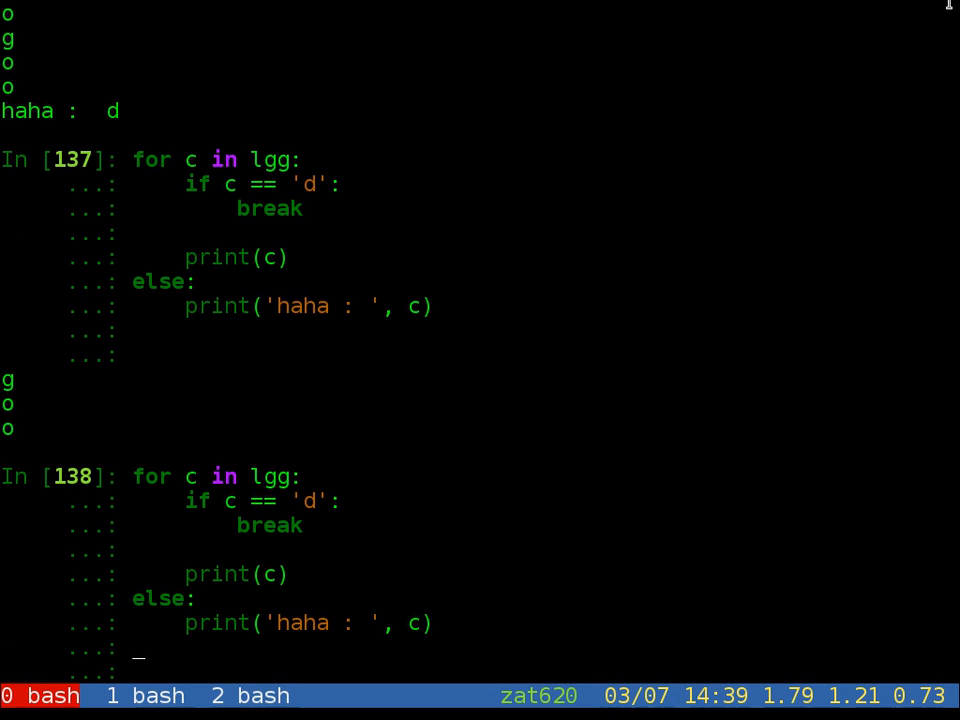
text(continue)
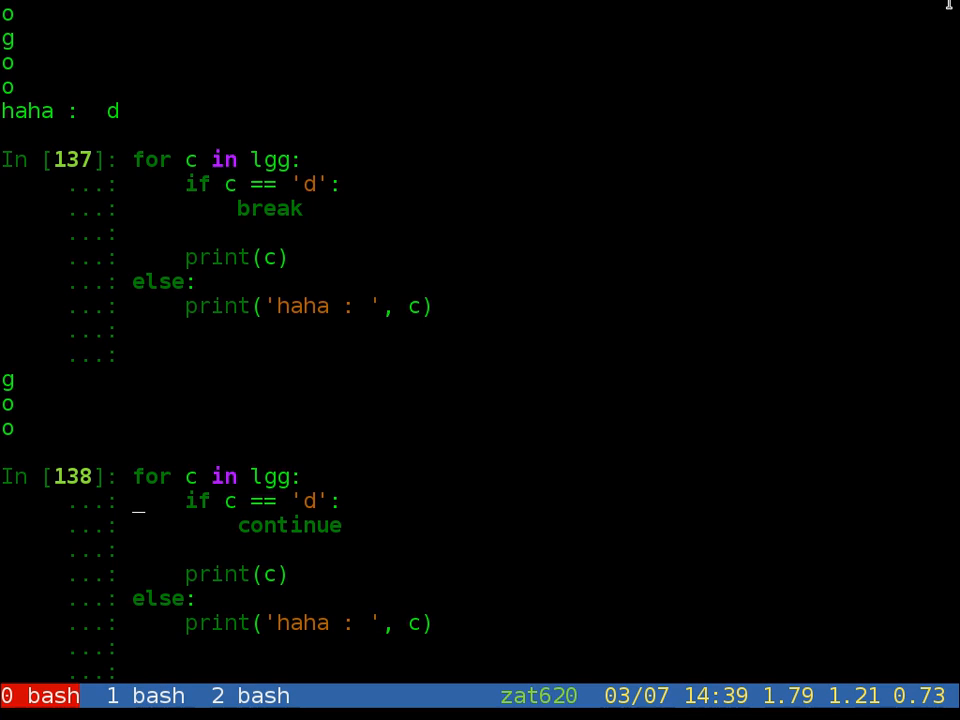
mouse_move(140, 510)
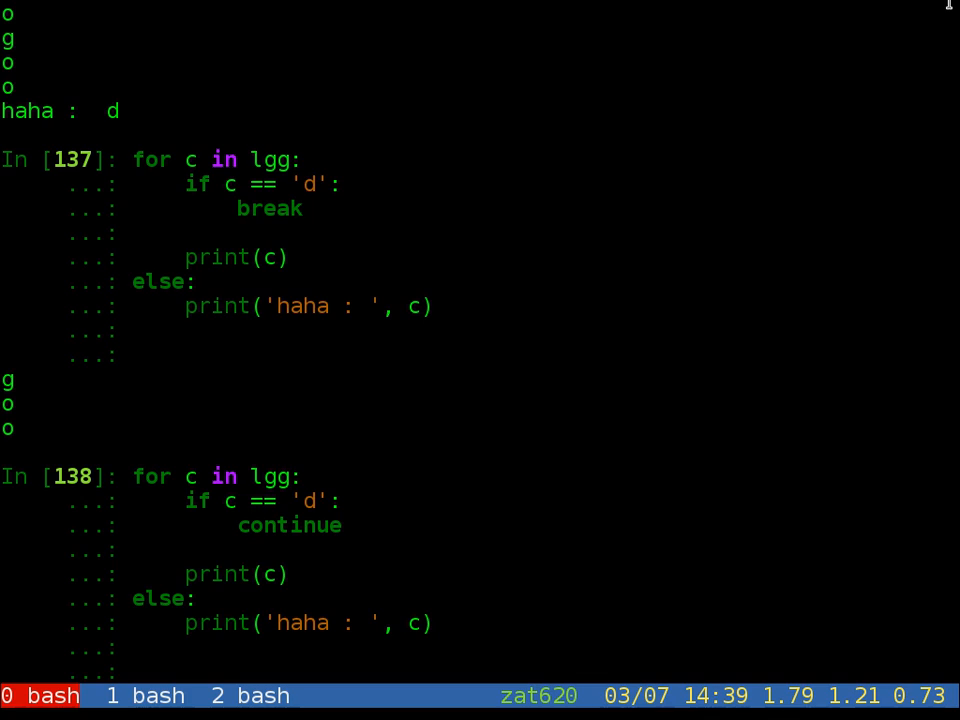
text(whilc)
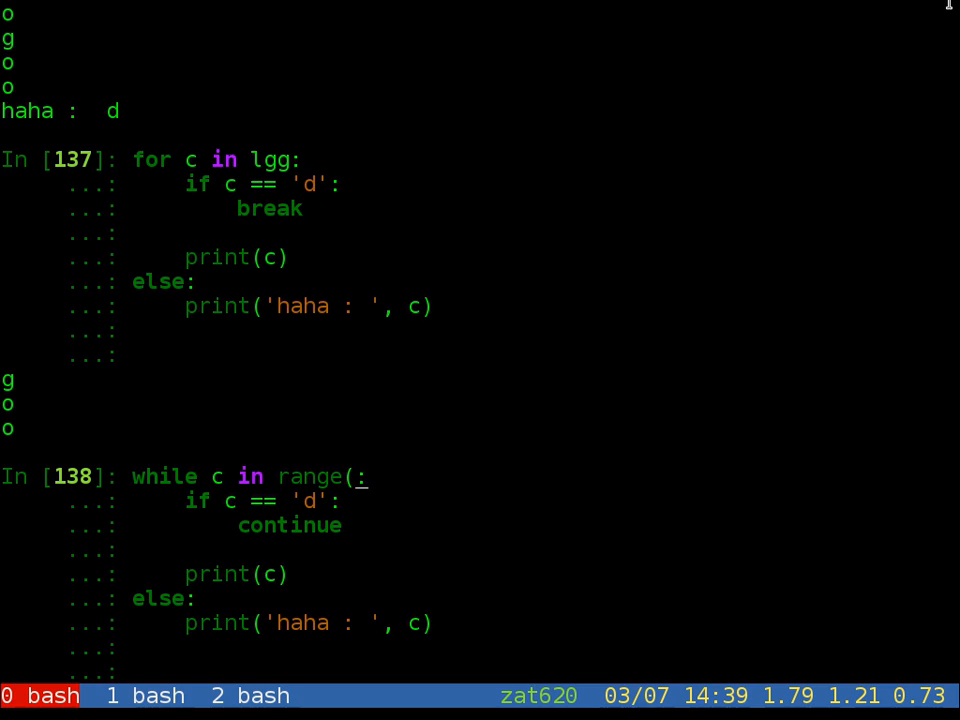
Step: Rewrite as while c in range(5) with c == 3, then rename c to i and rerun
text(5))
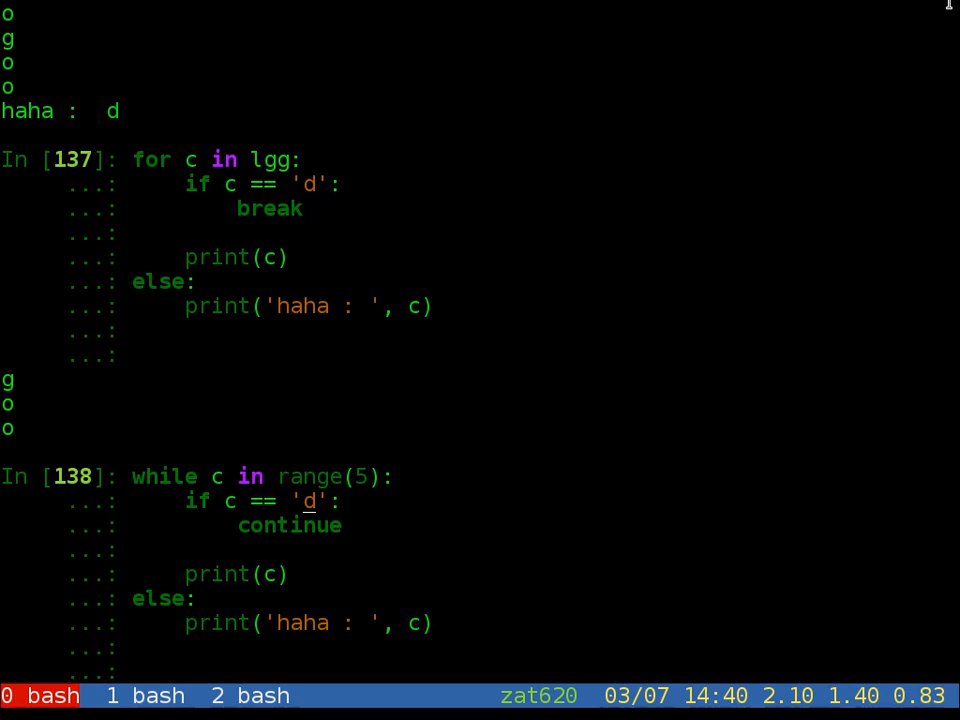
text(3)
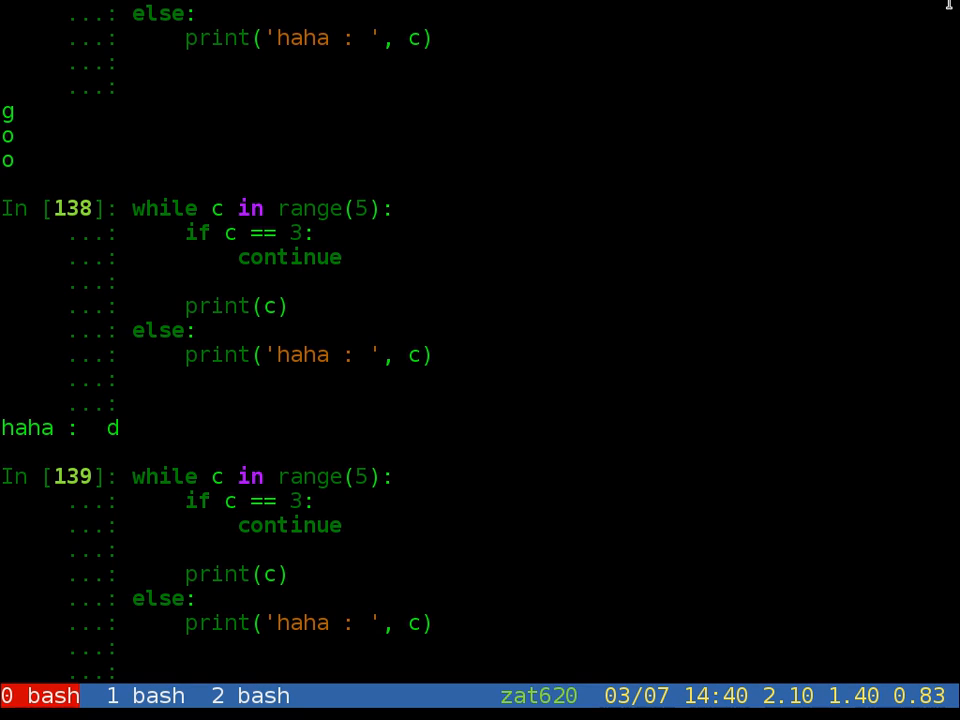
text(i)
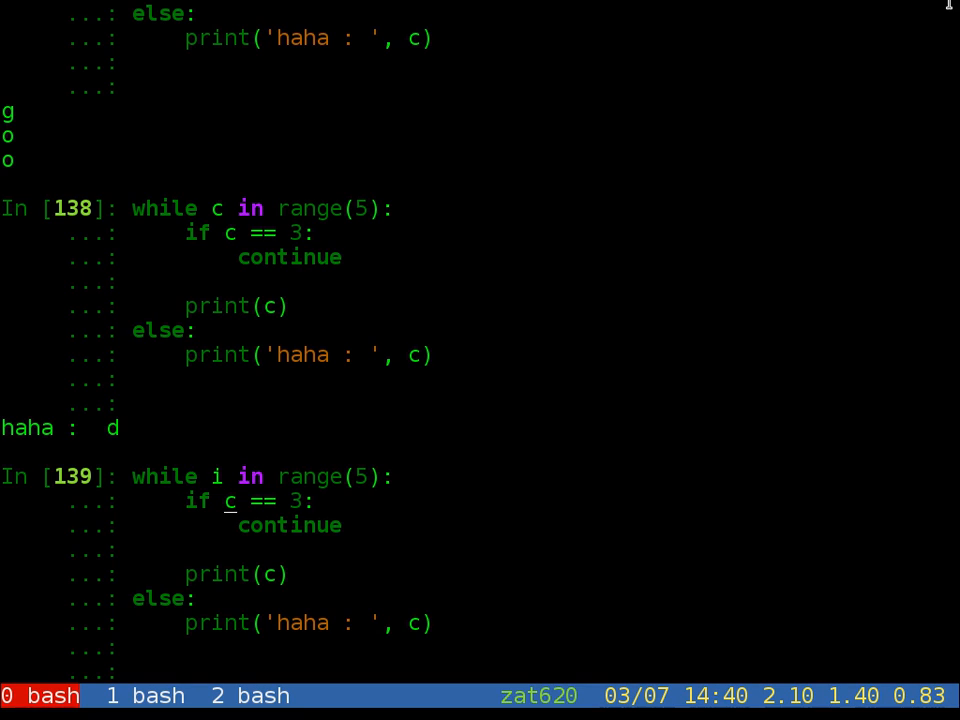
text(i)
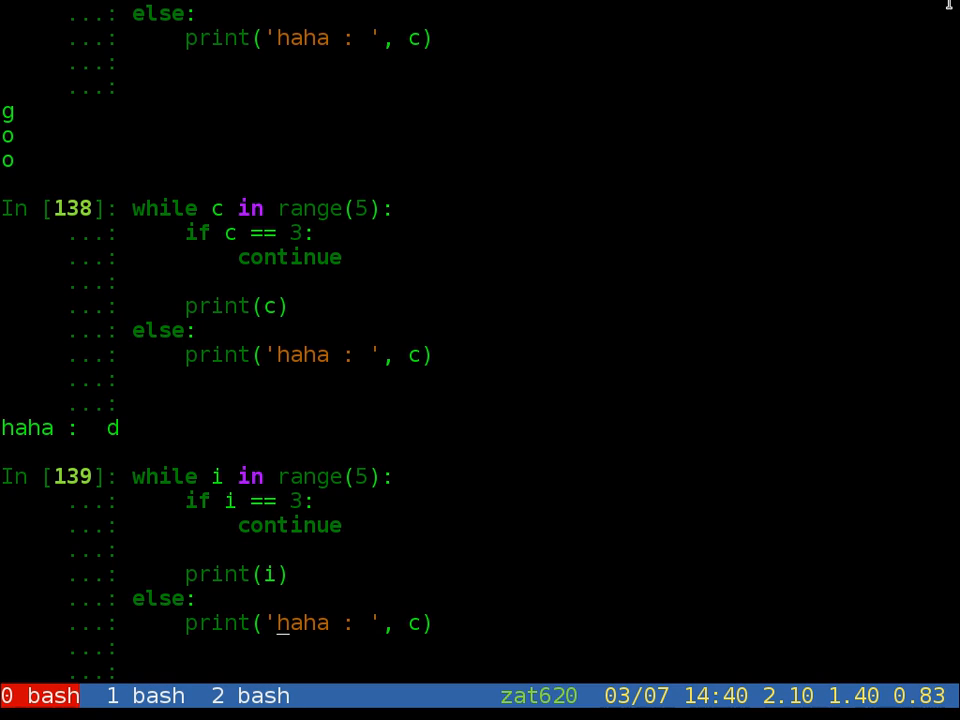
text(i)
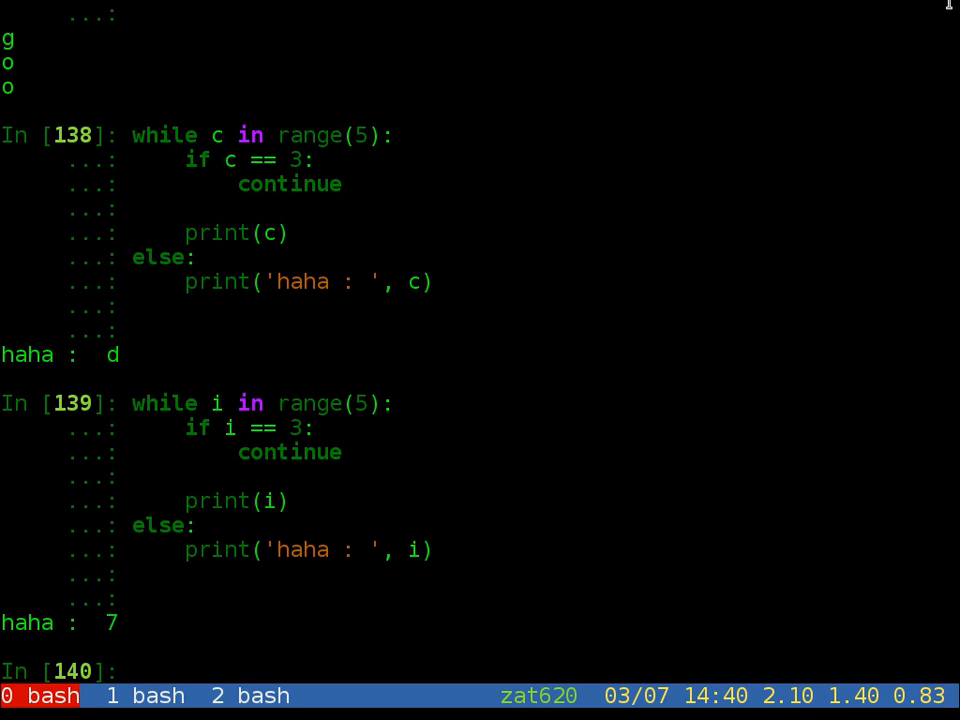
key(Return)
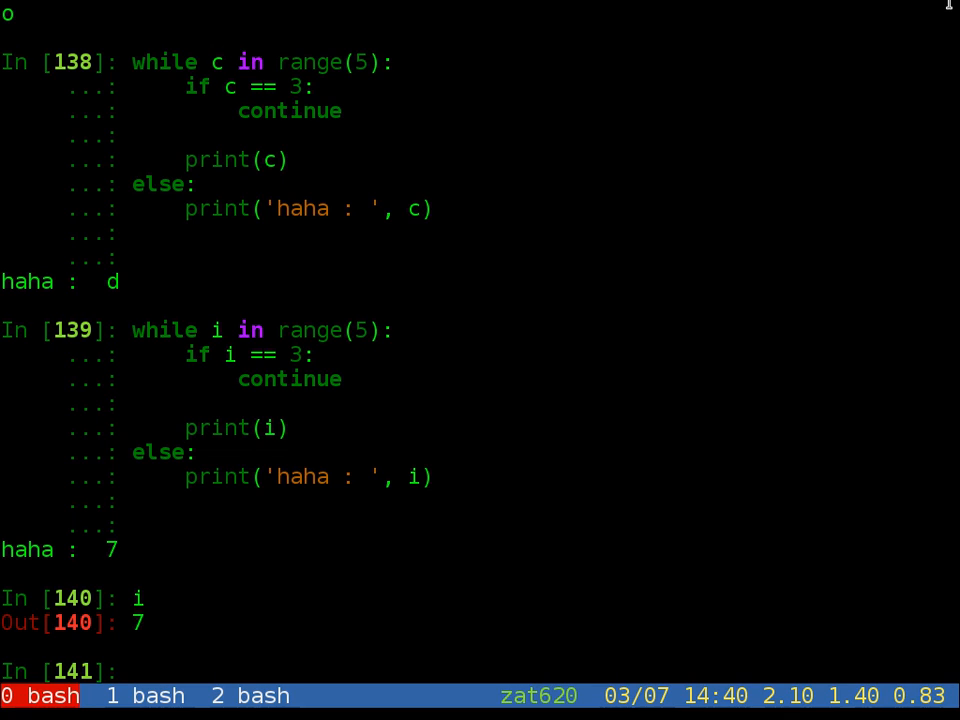
Step: Evaluate i to show 7, then rerun the while loop, printing only 'haha : 7'
text(i)
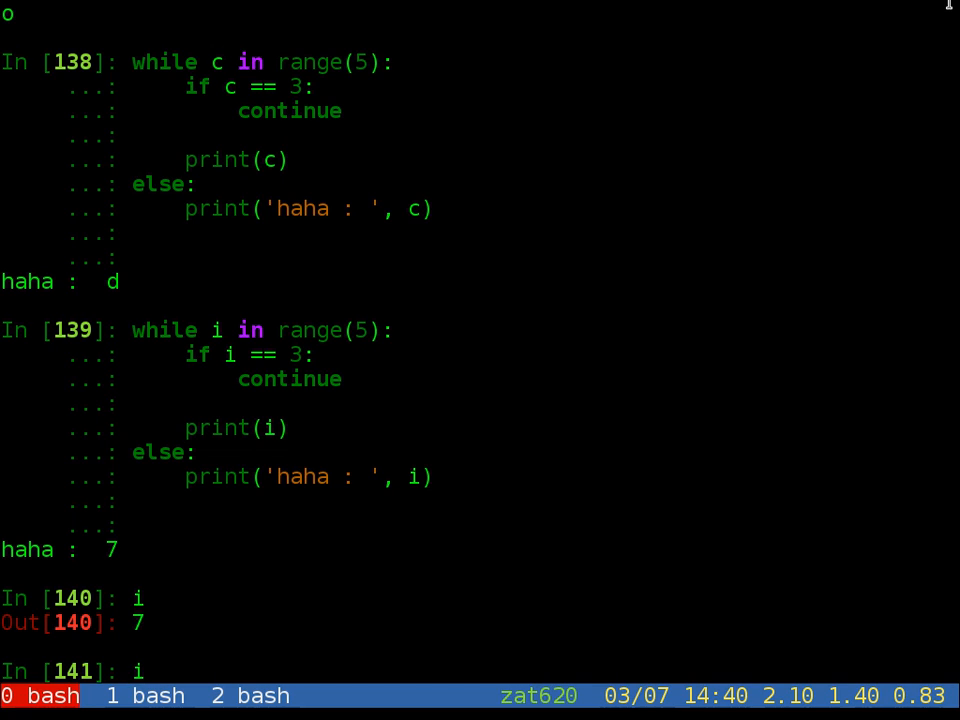
scroll(down, 3)
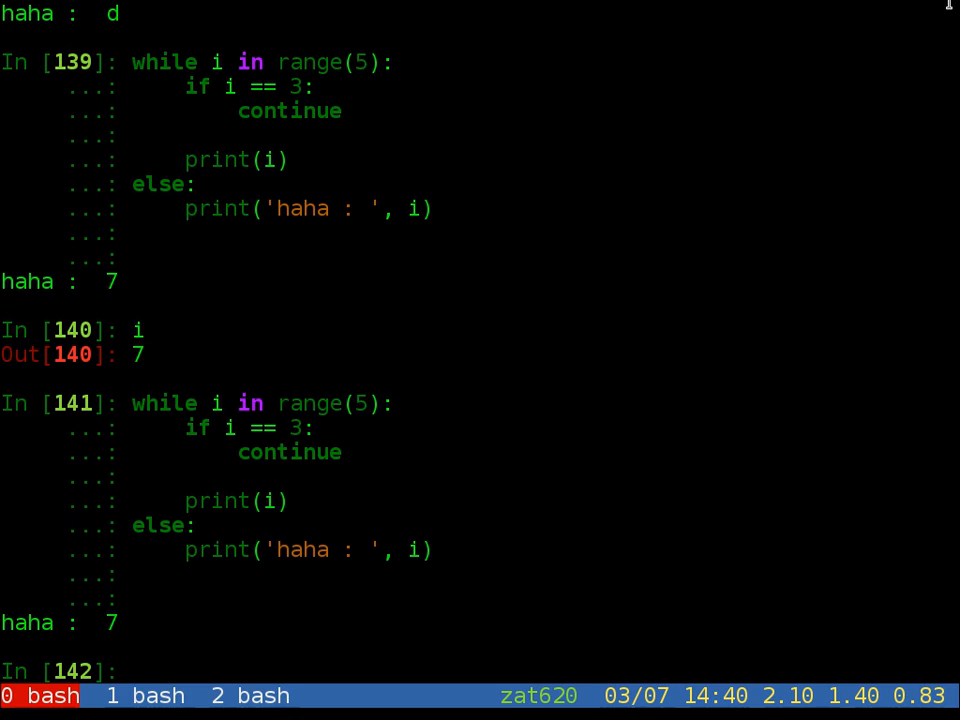
scroll(down, 3)
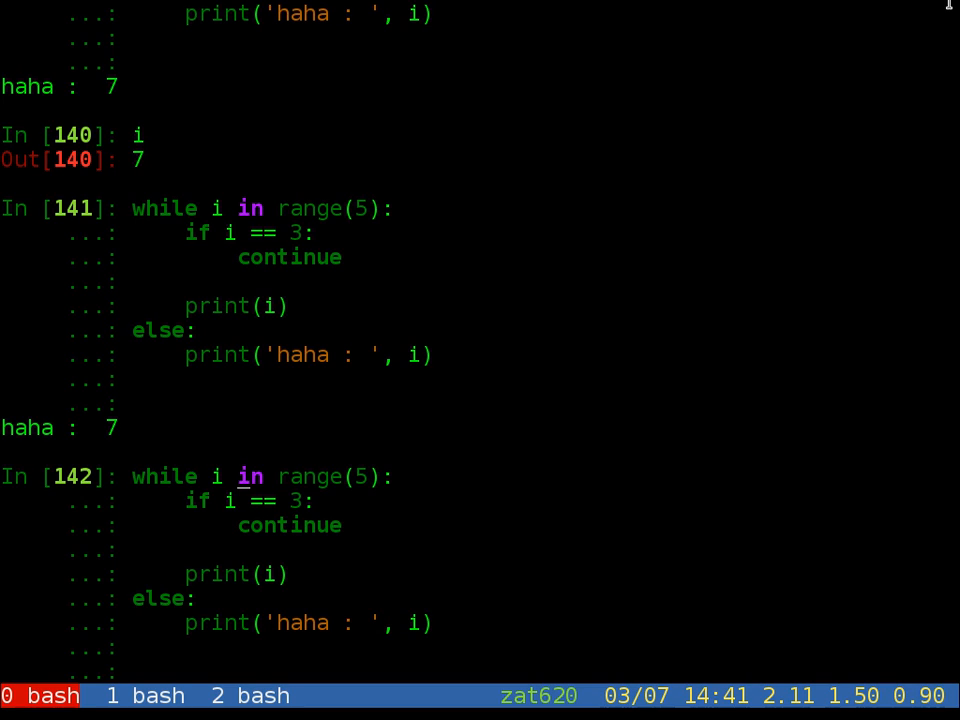
Step: Change the header to while i < 5 and add i += 1 as the first body line
text(<)
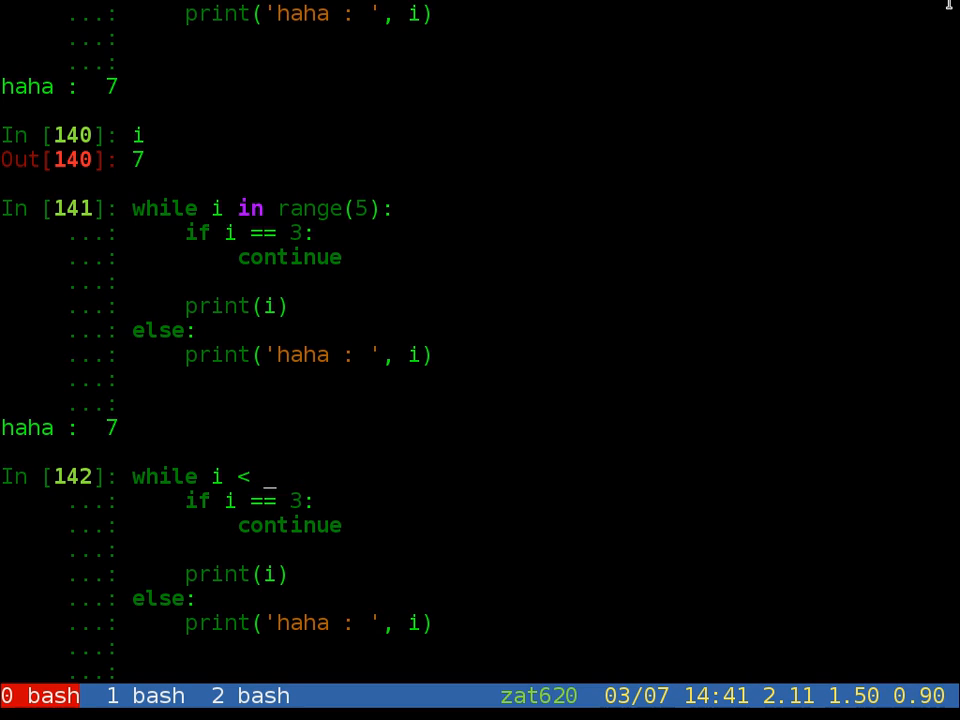
text(5:)
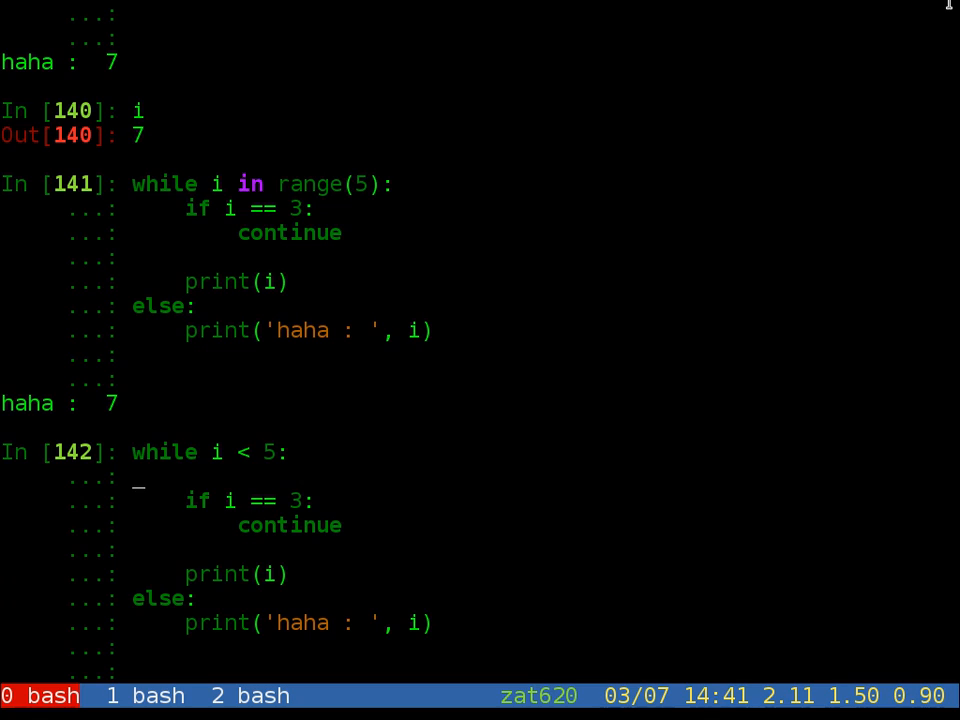
text(i)
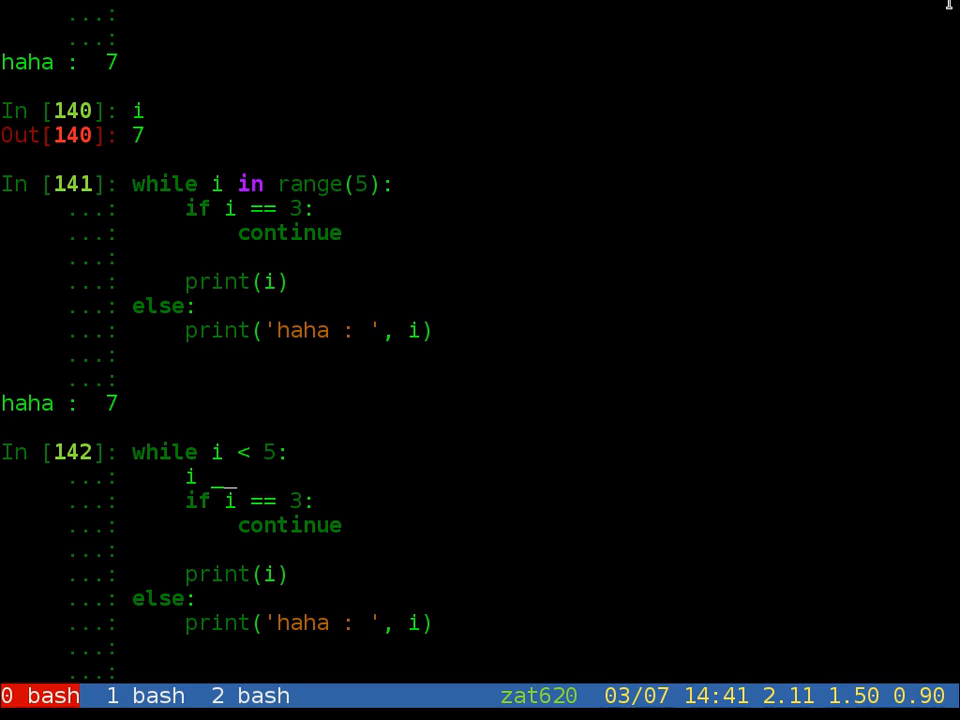
text(+=)
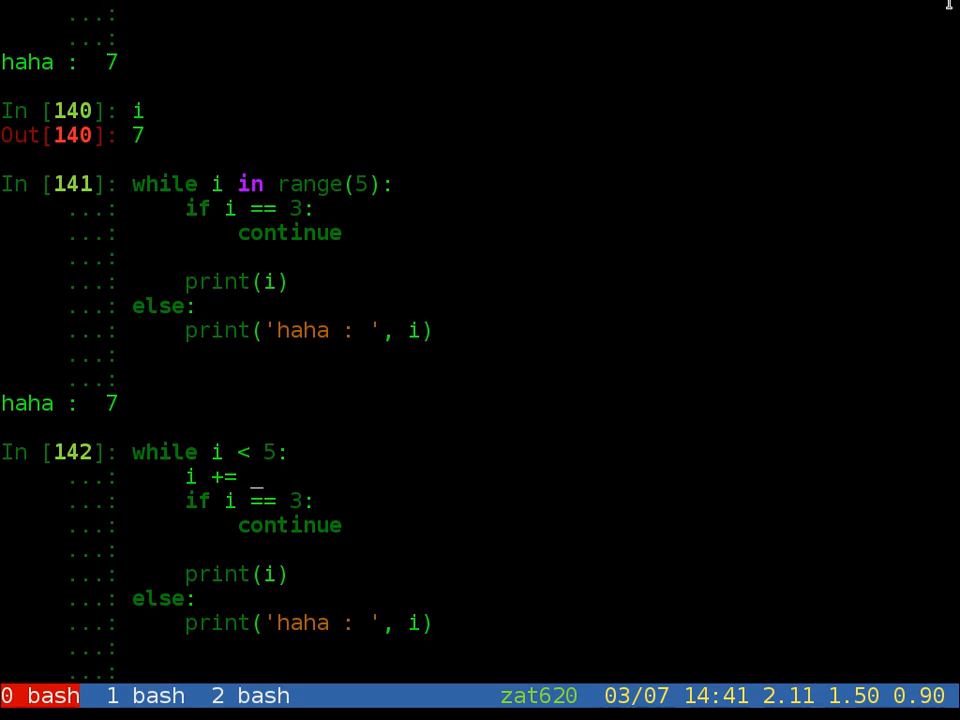
text(1)
click(265, 525)
text(b)
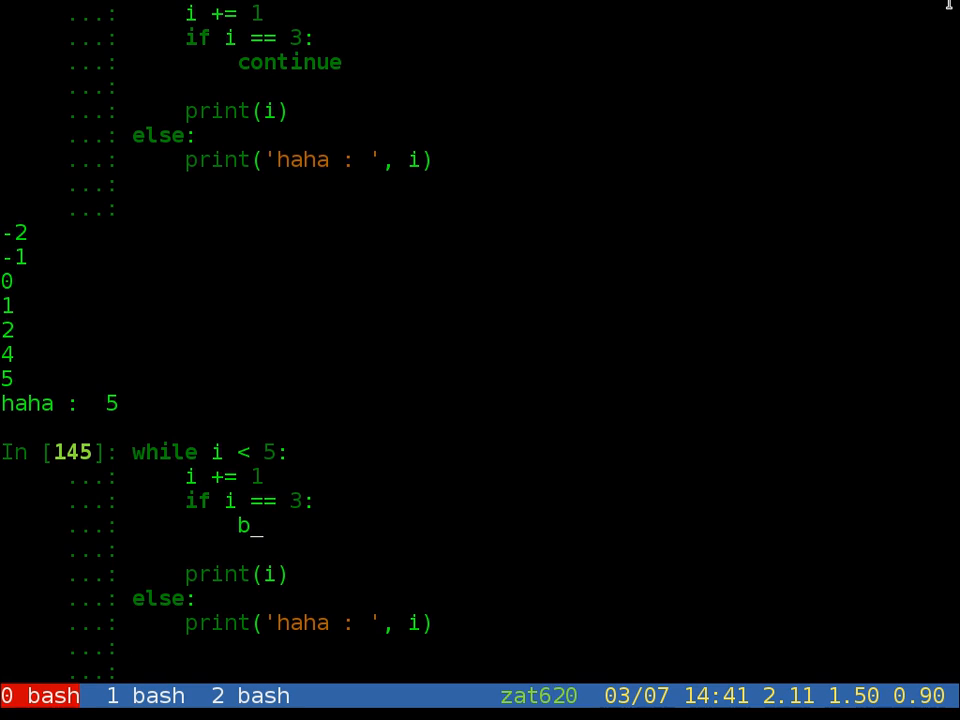
Step: Swap continue for break at 3, reset i to -3, and rerun the while loop
text(reak)
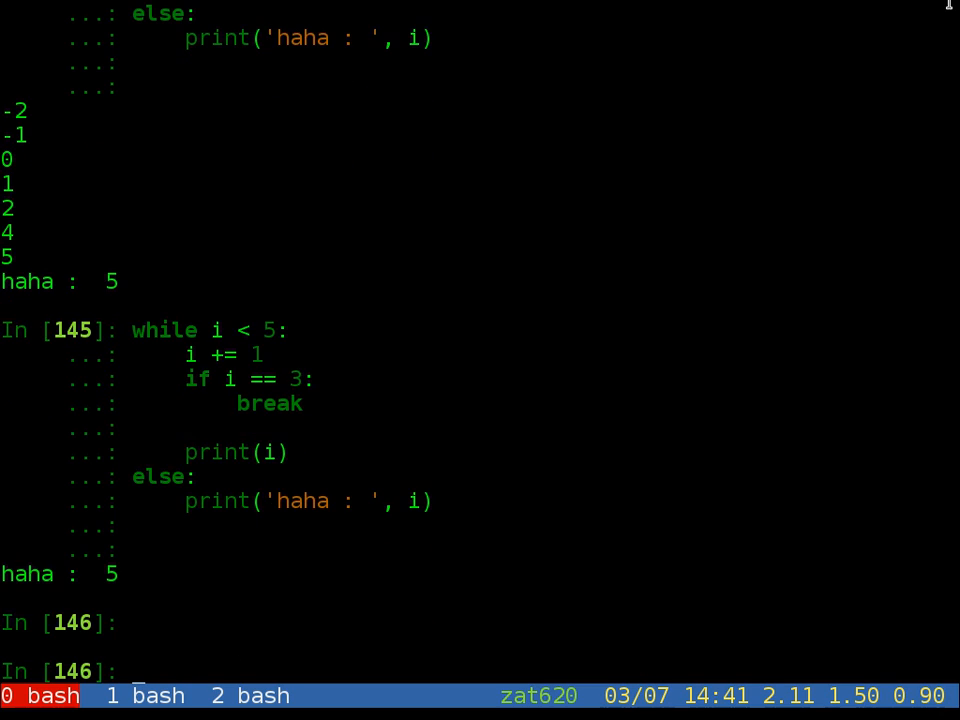
text(i = -3)
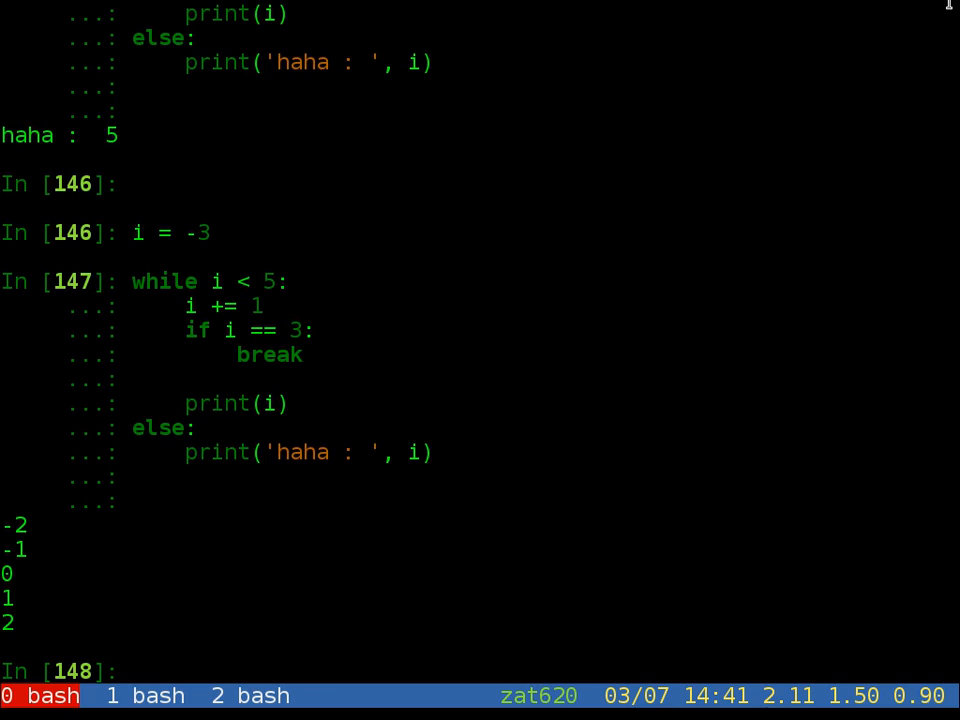
click(135, 671)
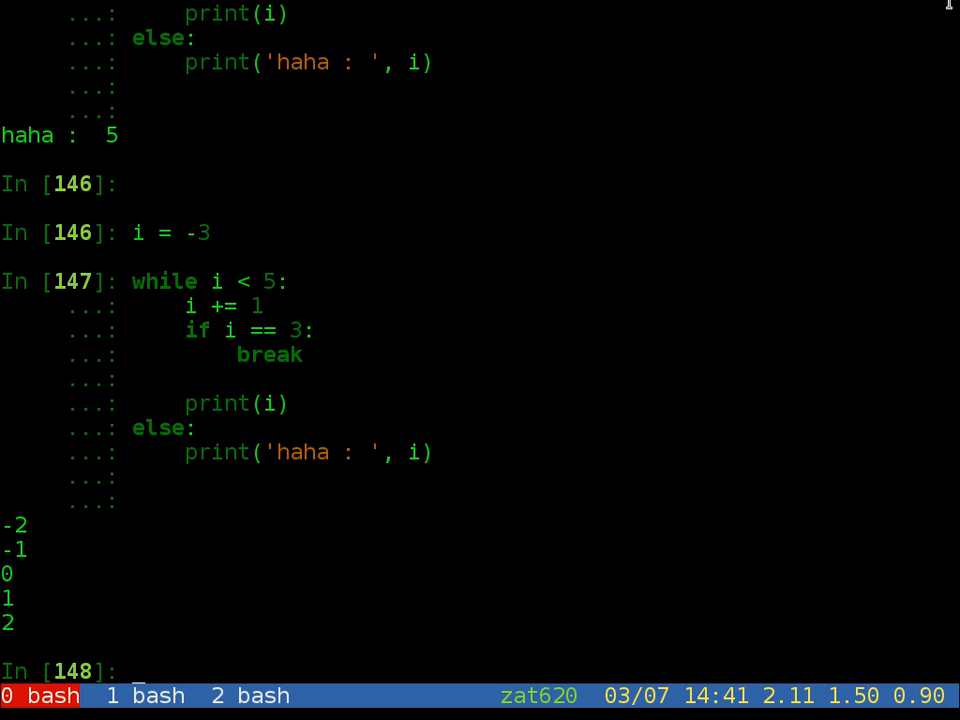